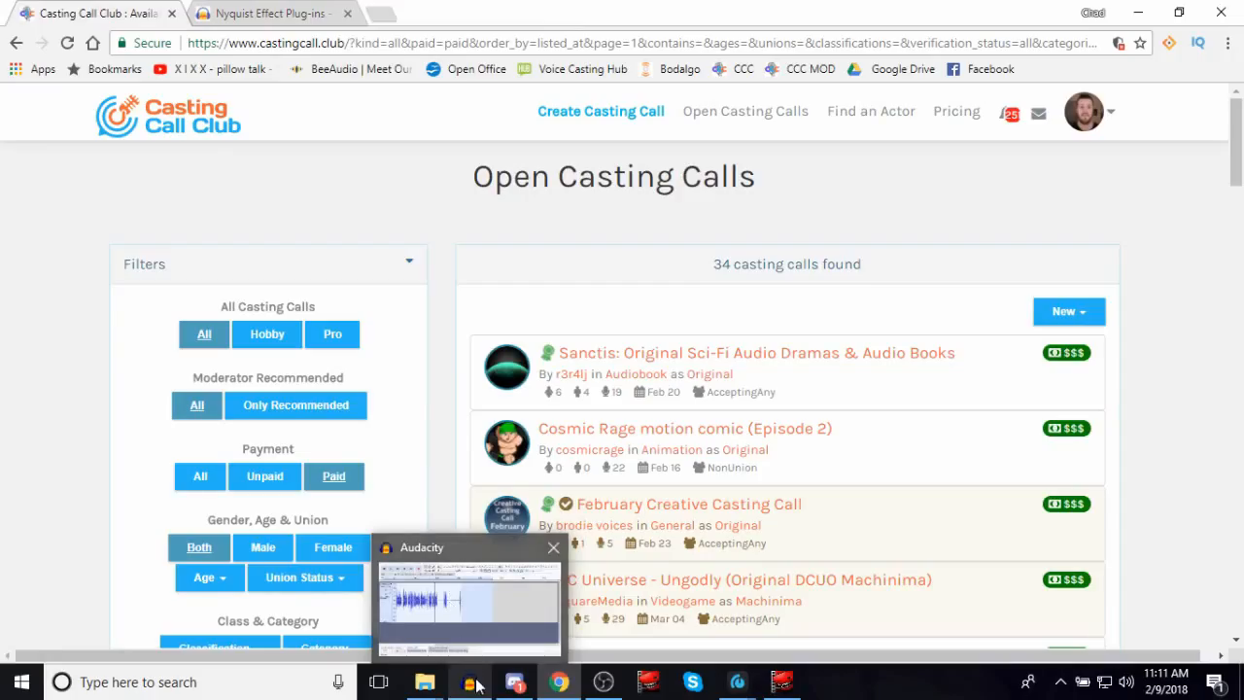
# Switch from Chrome to the empty Audacity project and bring up the Noise Gate plug-in wiki page
pyautogui.click(470, 596)
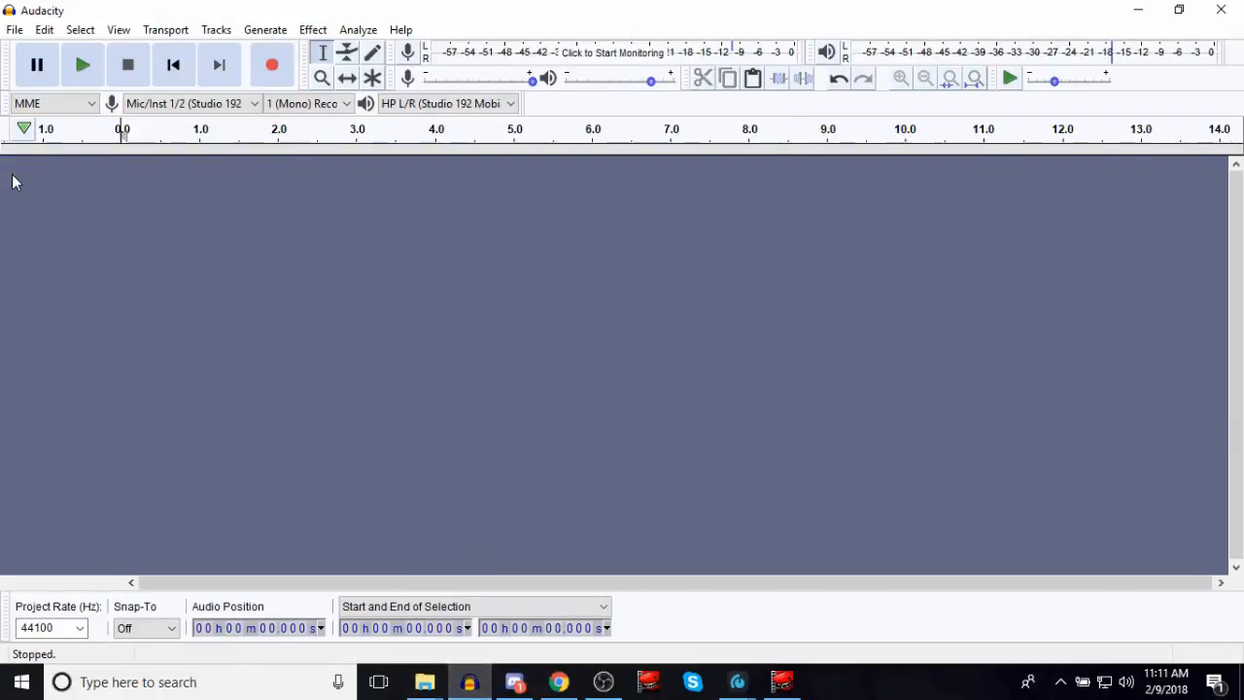
pyautogui.moveTo(189, 103)
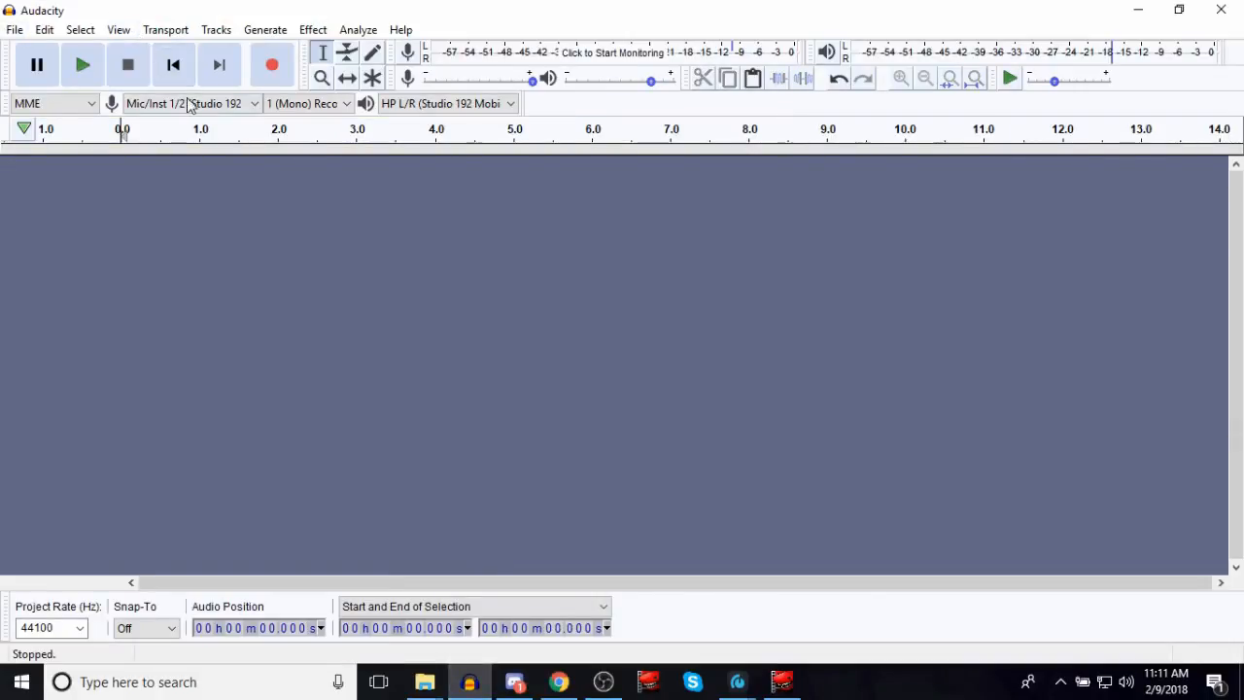
pyautogui.moveTo(314, 186)
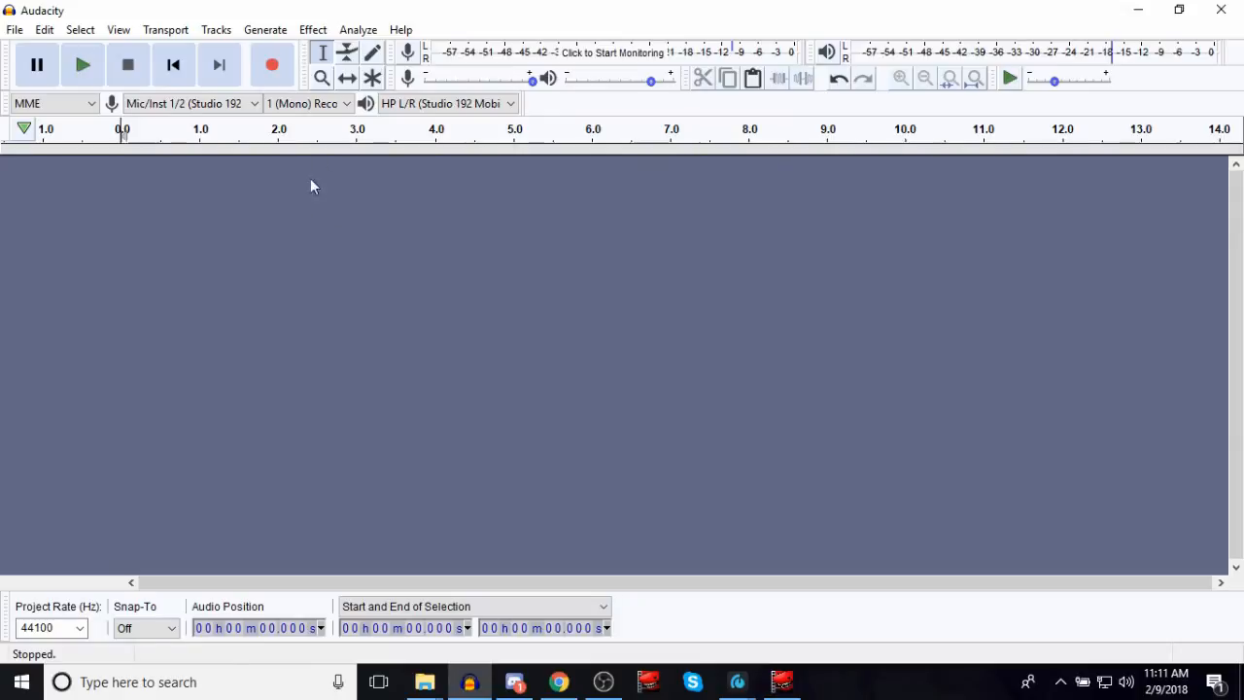
pyautogui.moveTo(313, 29)
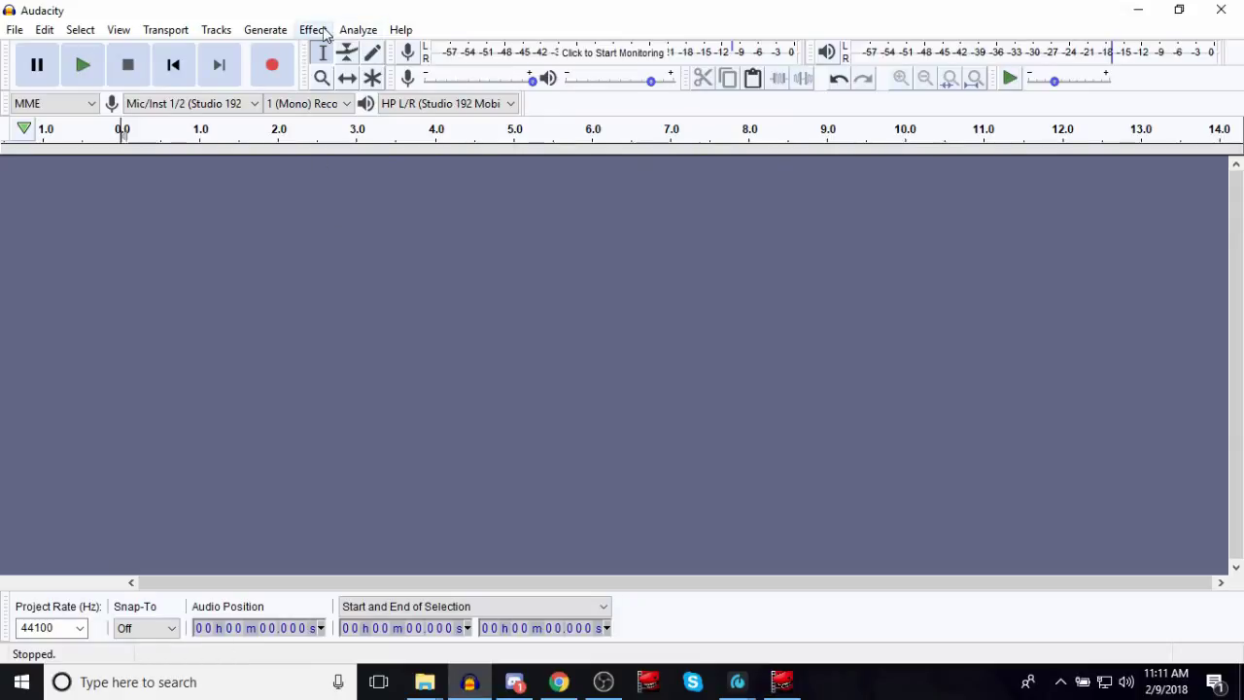
pyautogui.click(312, 29)
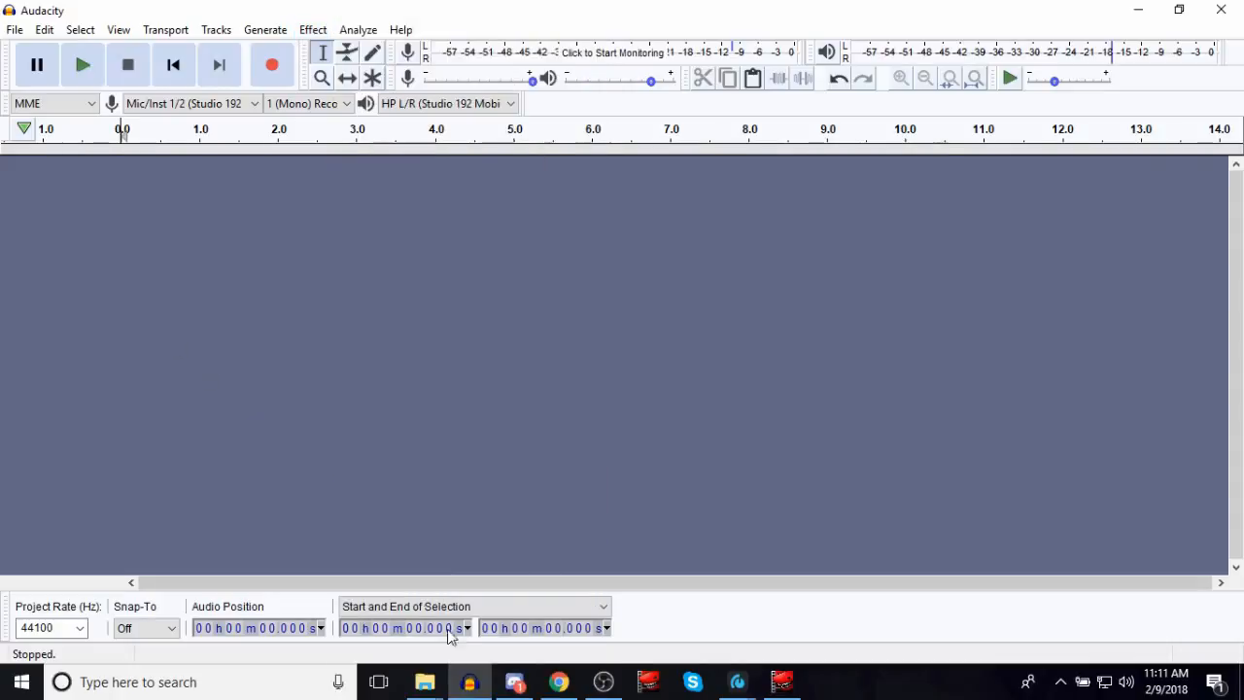
pyautogui.click(557, 681)
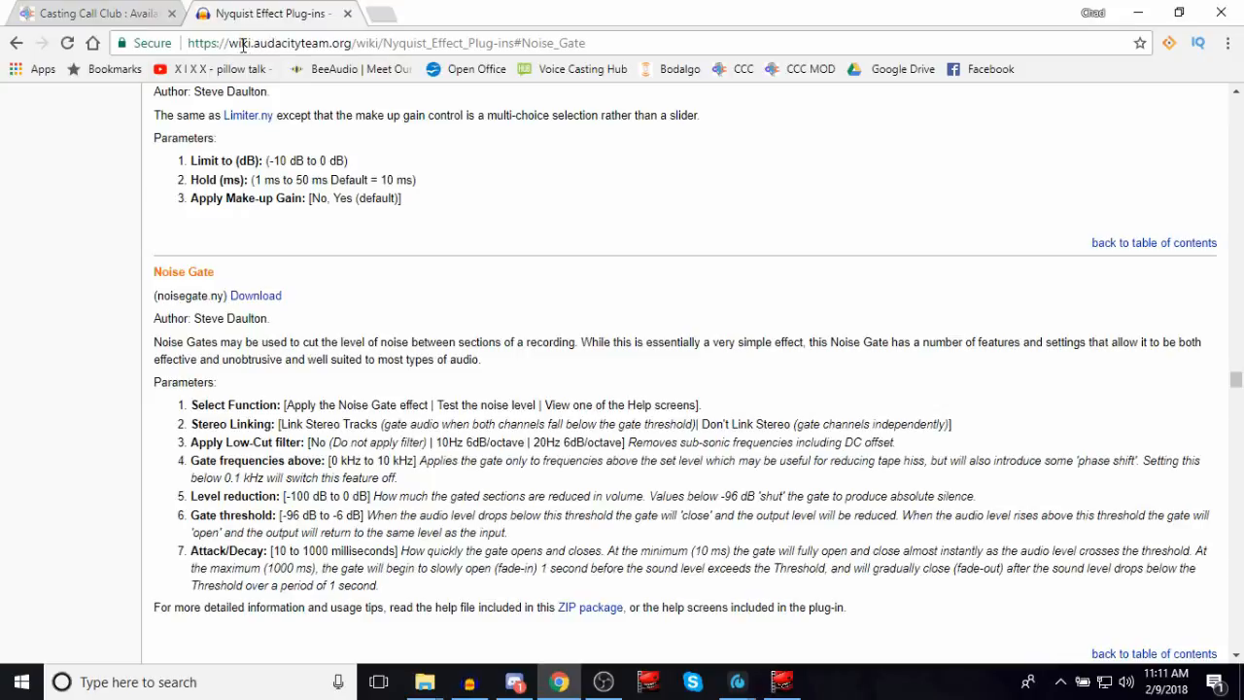
pyautogui.moveTo(434, 156)
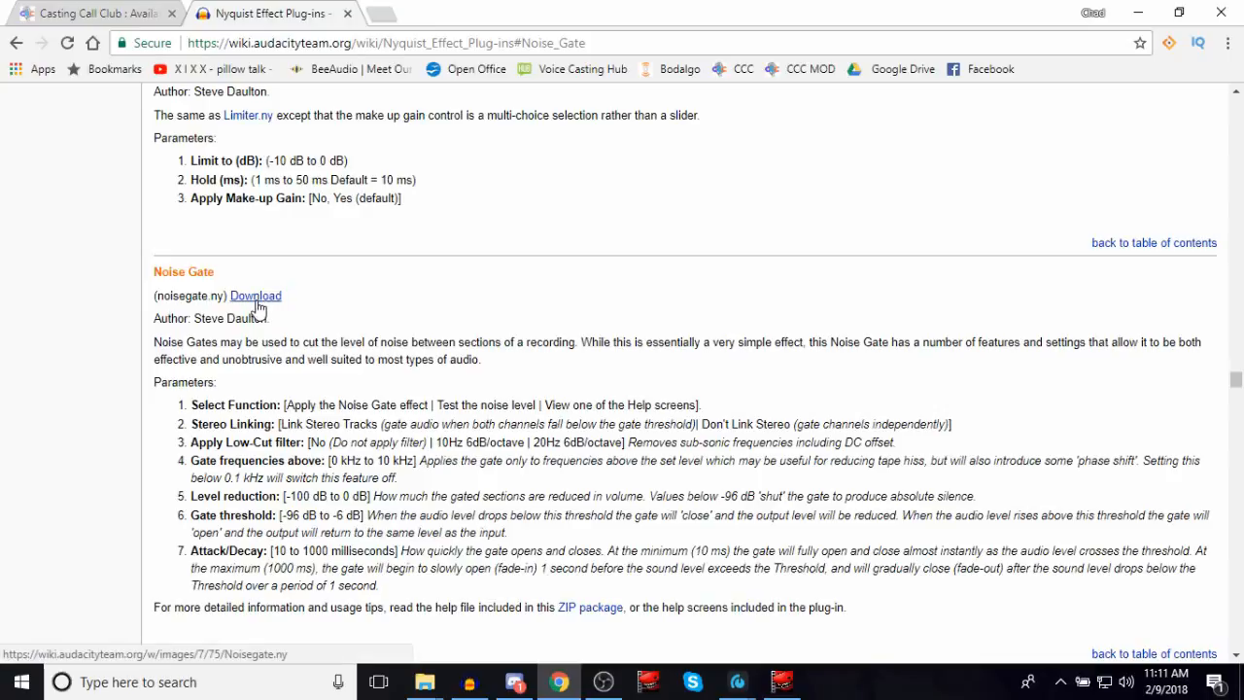
pyautogui.moveTo(424, 681)
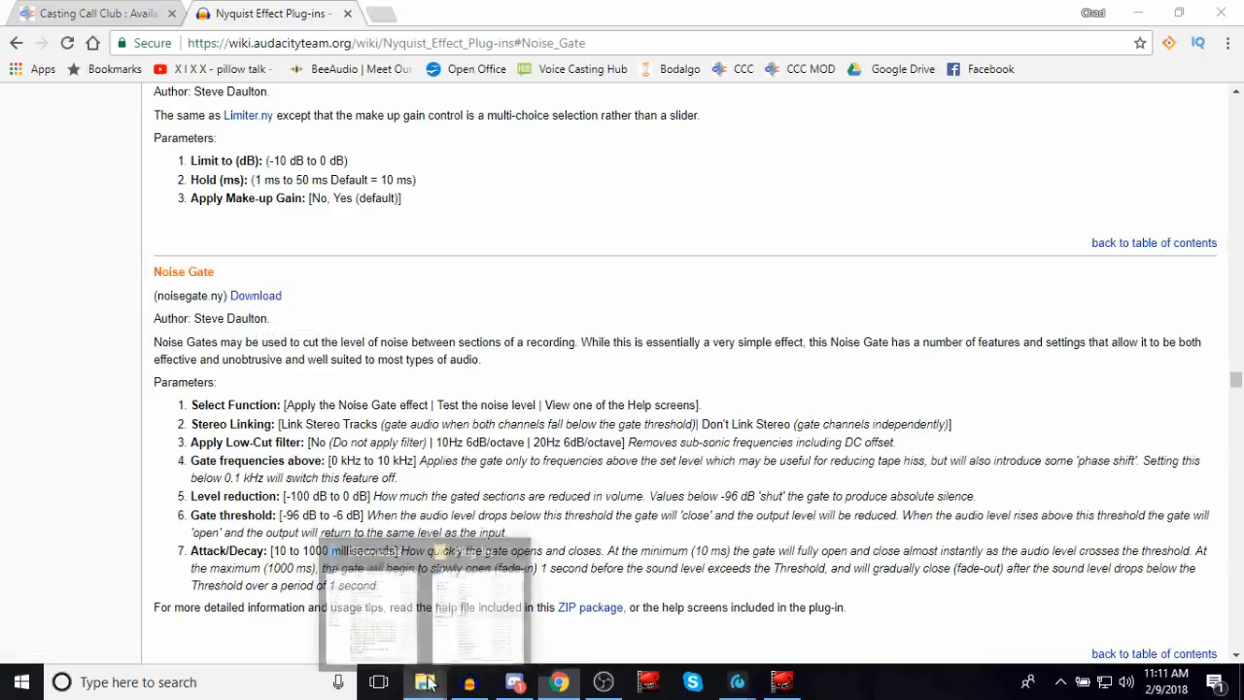
pyautogui.click(425, 681)
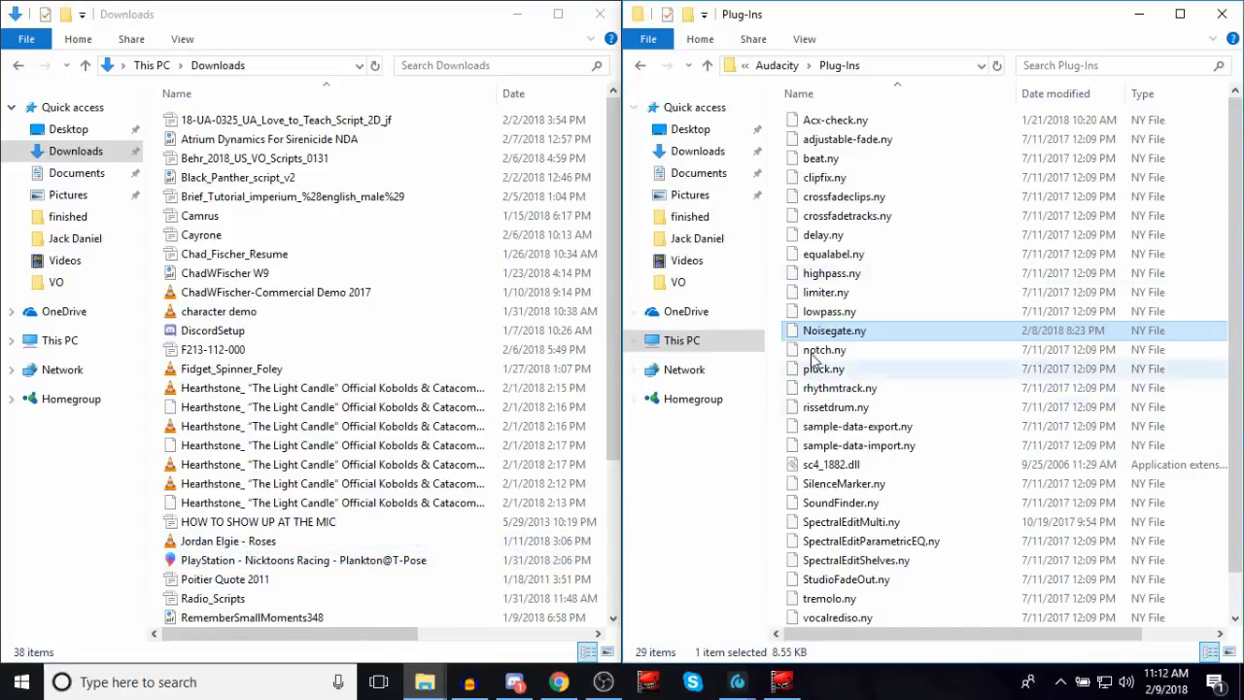
pyautogui.moveTo(826, 335)
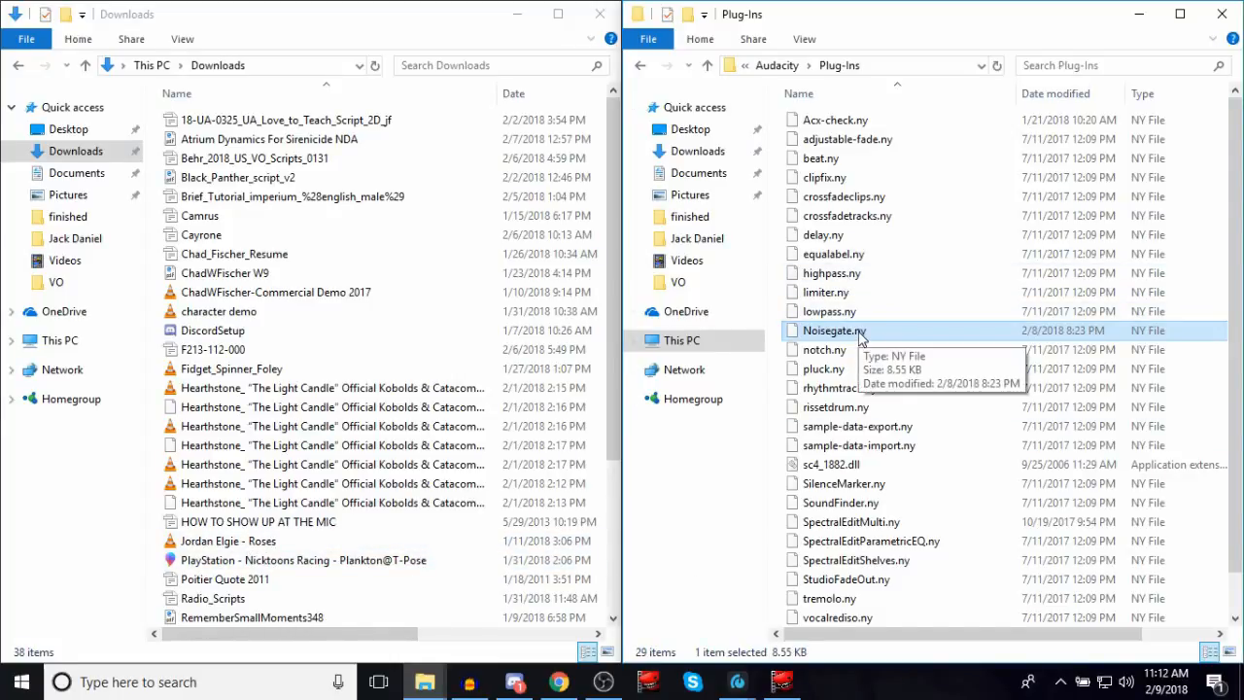
pyautogui.click(681, 341)
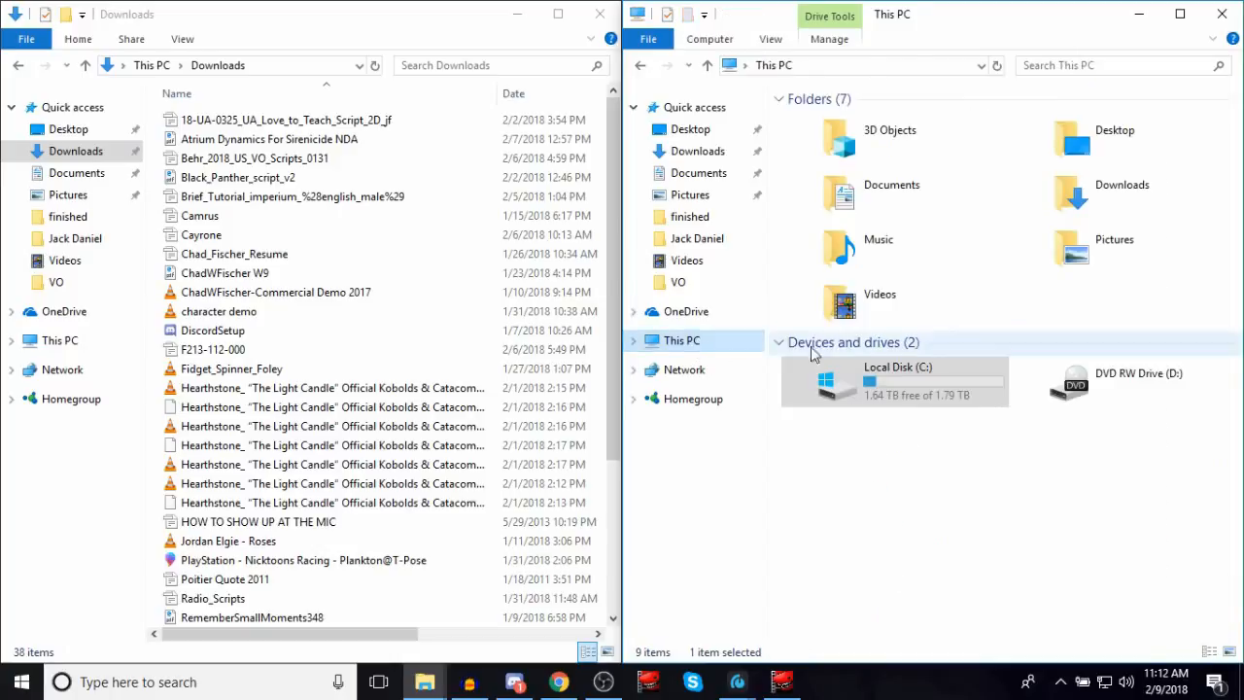
pyautogui.doubleClick(897, 379)
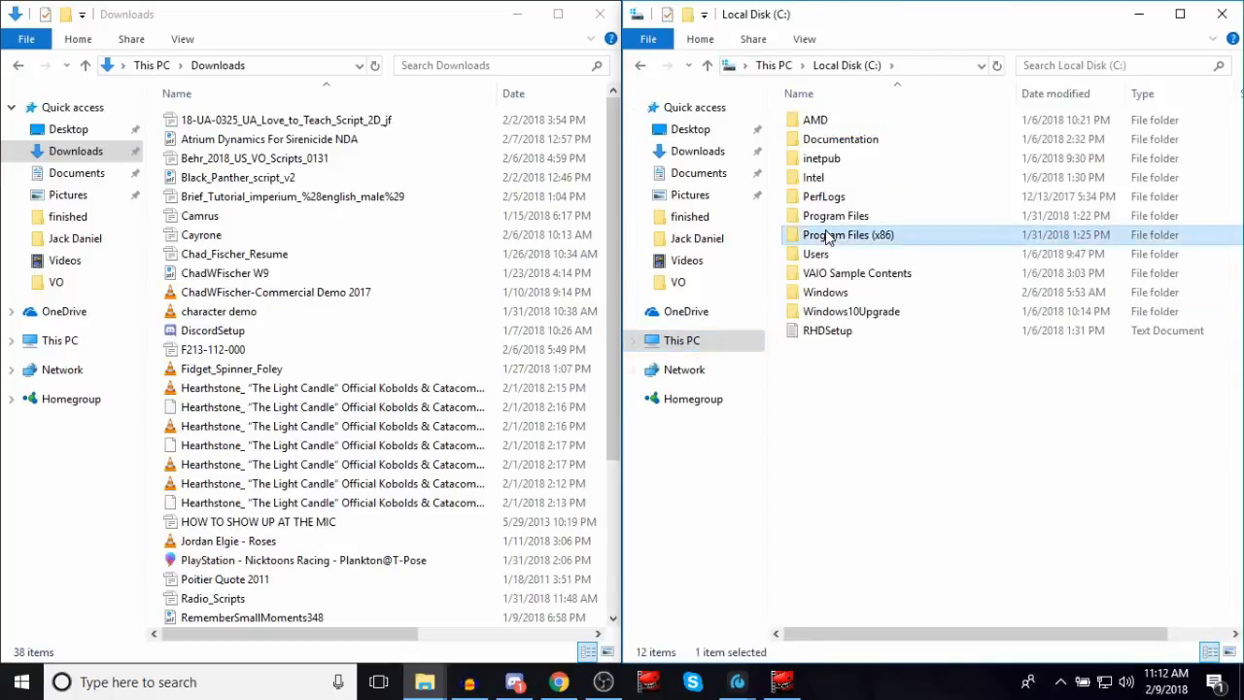
pyautogui.doubleClick(847, 234)
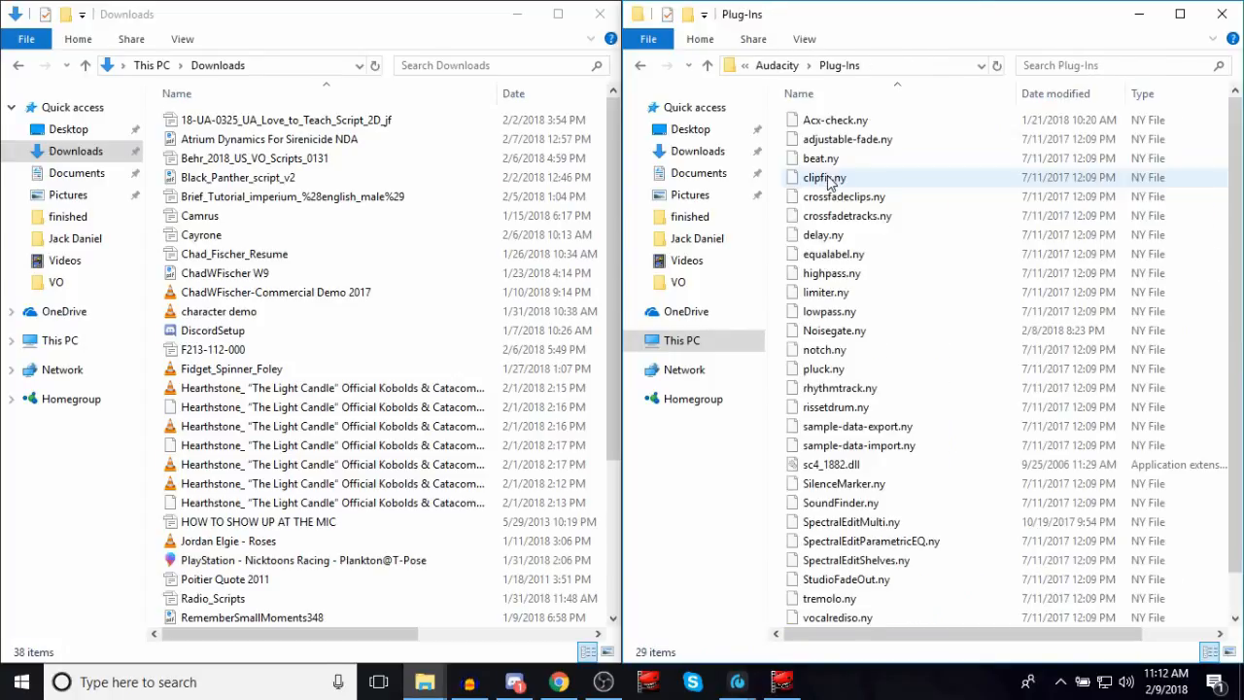
pyautogui.click(830, 464)
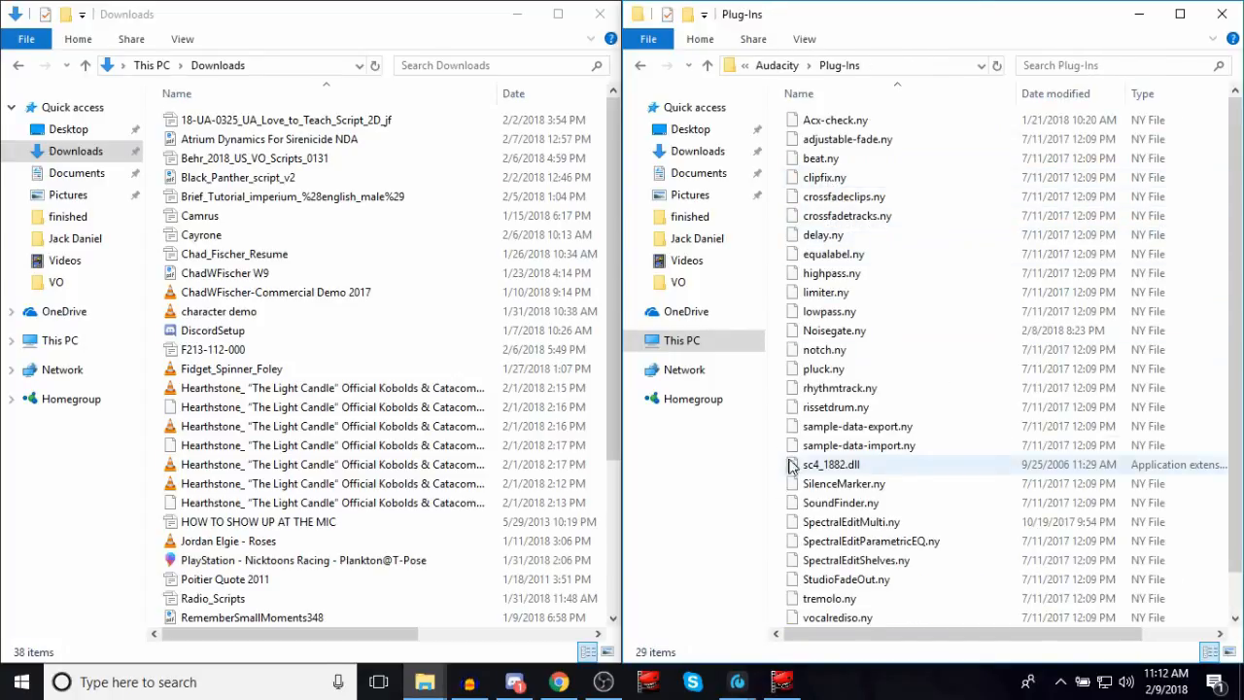
pyautogui.moveTo(469, 681)
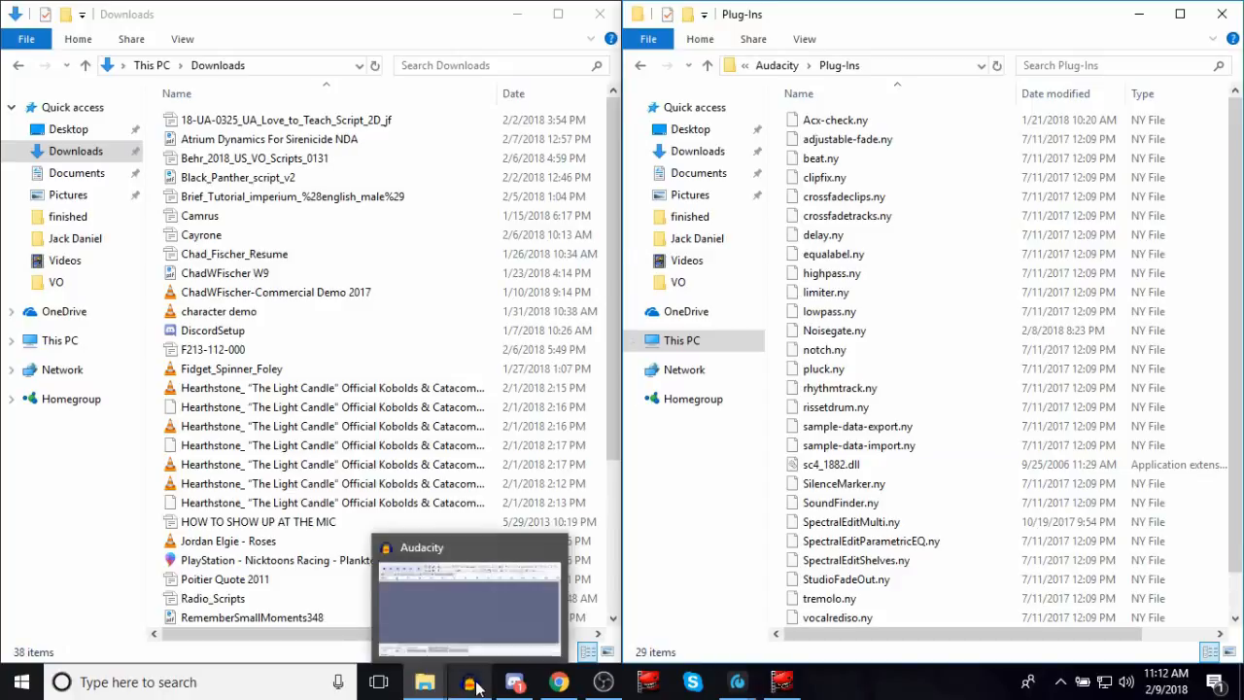
# Confirm in the Plug-in Manager that Noise Gate from Noisegate.ny is enabled, then close it
pyautogui.click(313, 29)
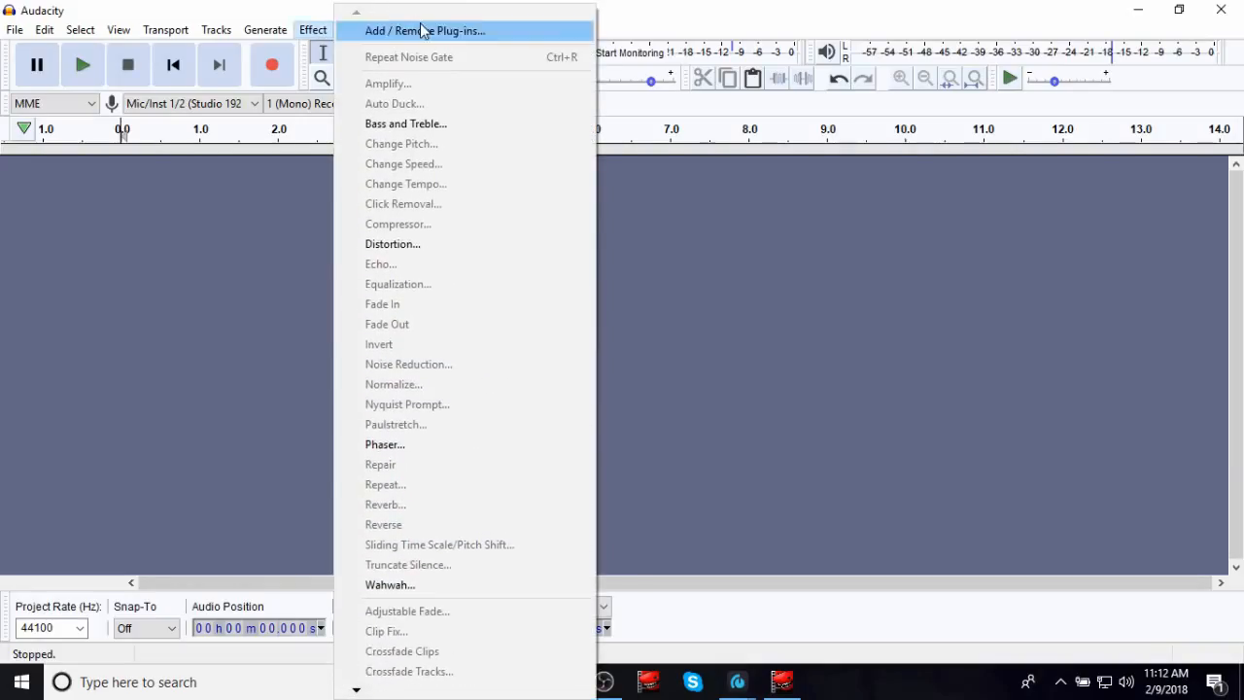
pyautogui.click(424, 30)
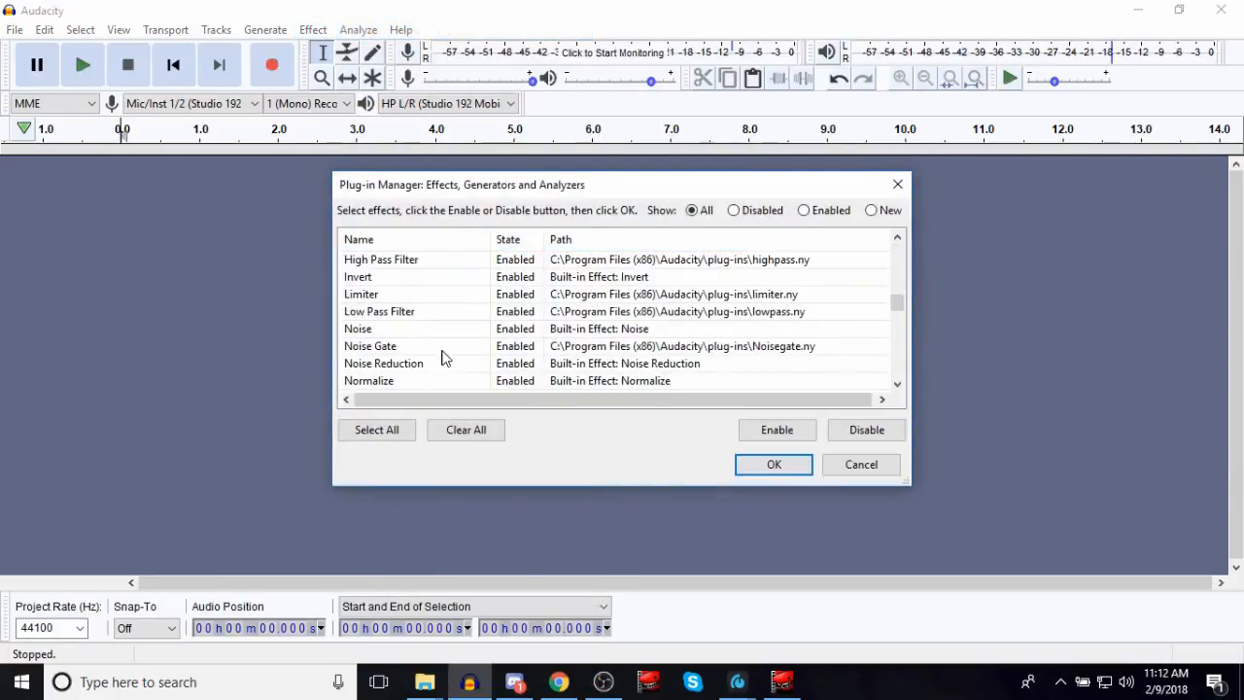
pyautogui.click(773, 463)
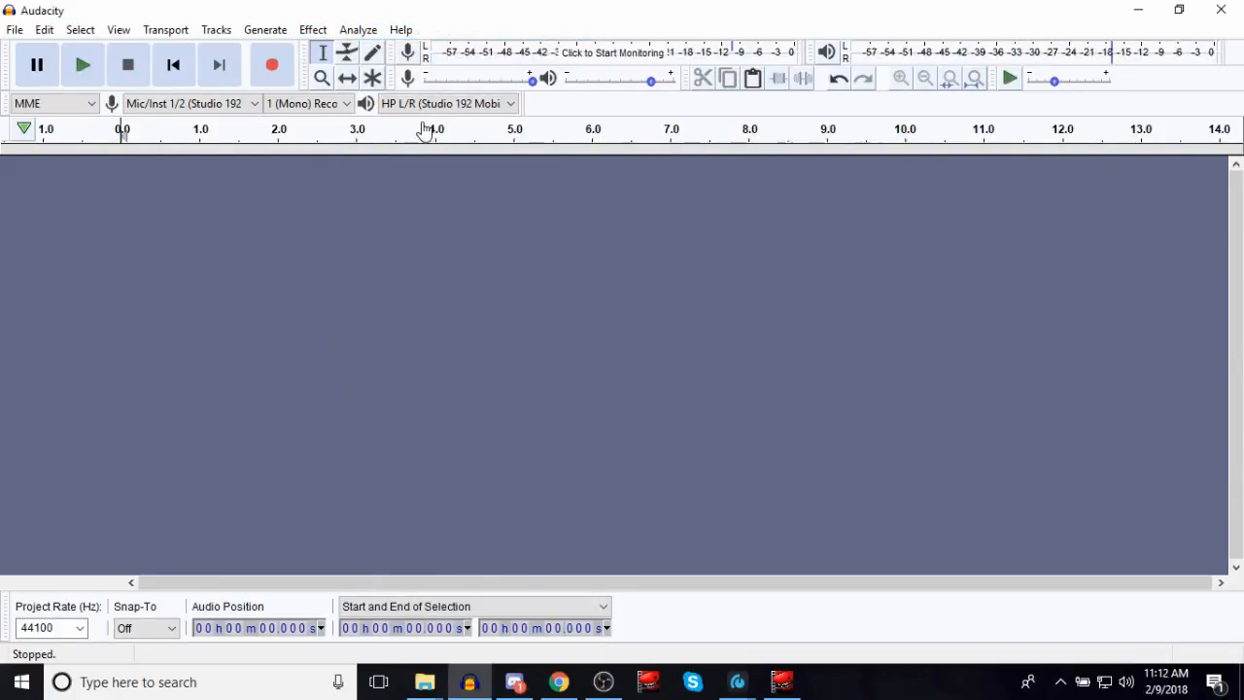
# Record about 13 seconds of speech and background silence into a new mono track
pyautogui.click(272, 64)
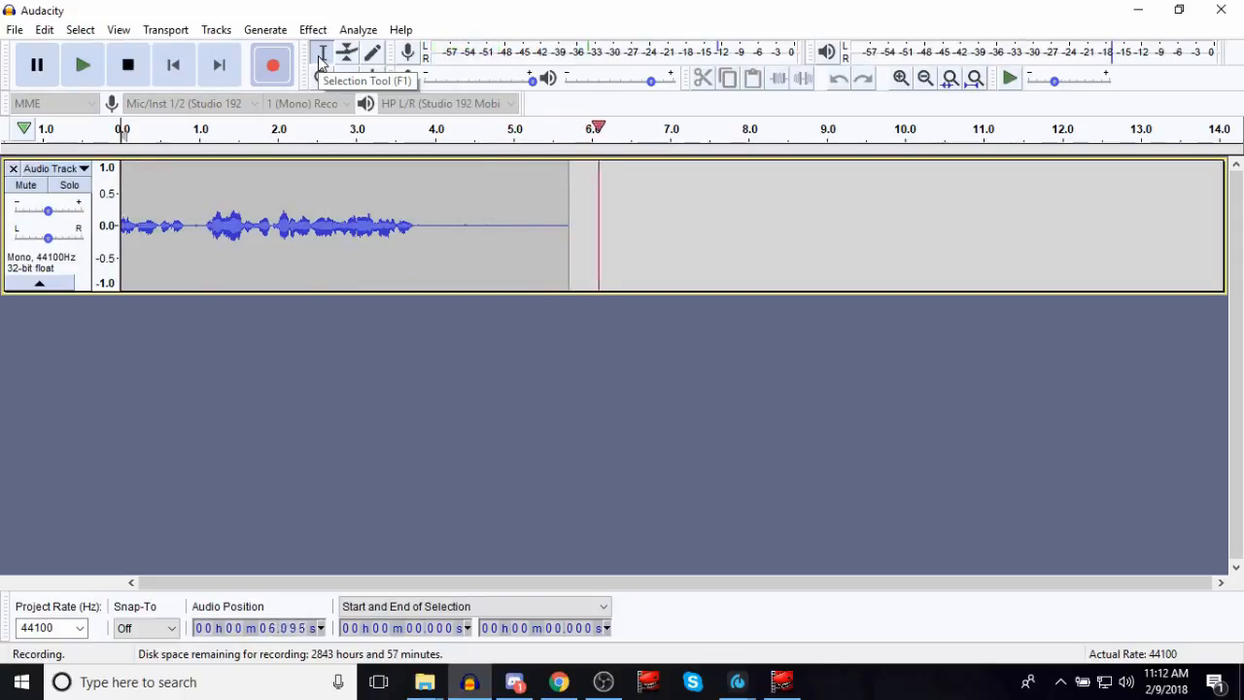
pyautogui.click(127, 64)
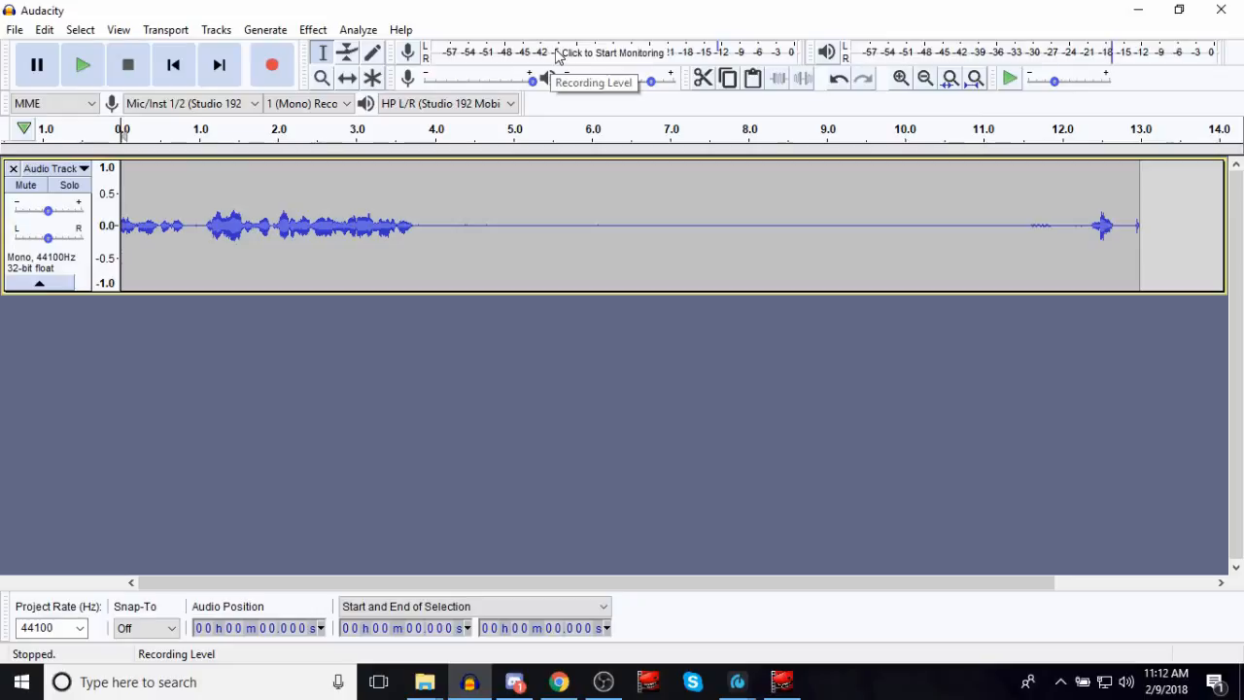
pyautogui.moveTo(575, 48)
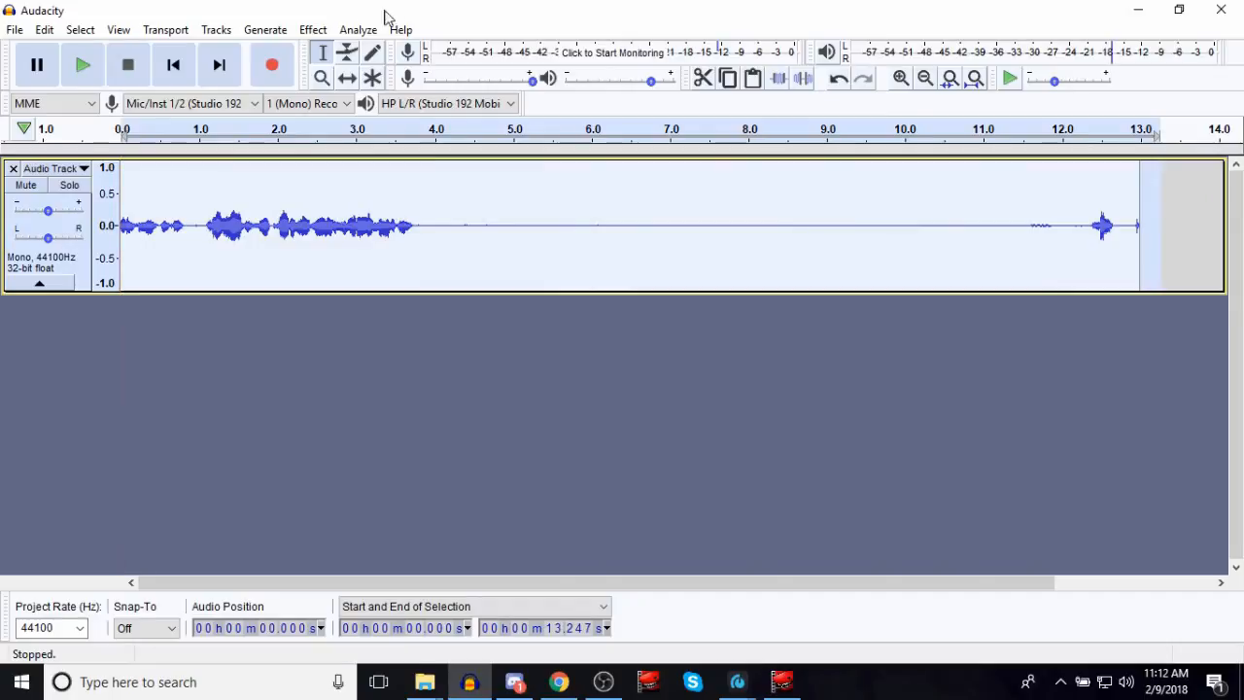
# Open Effect > Noise Gate on the 13-second recording, keeping Gate as the function
pyautogui.click(312, 29)
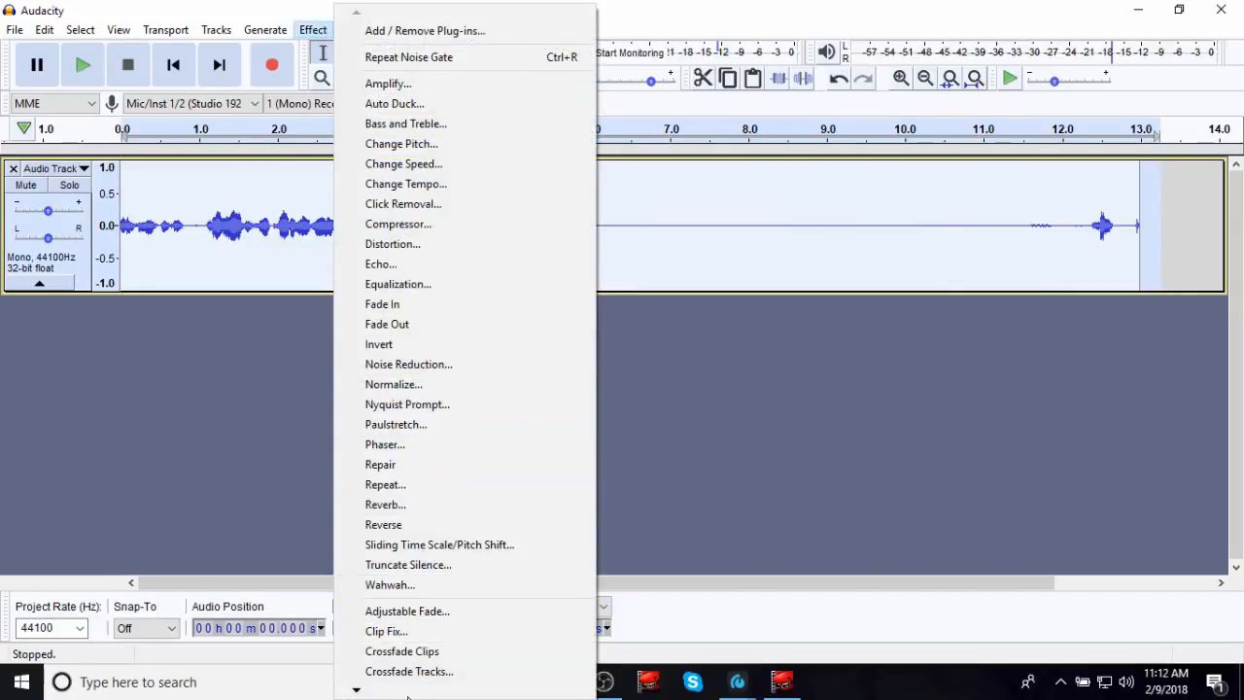
pyautogui.scroll(-3)
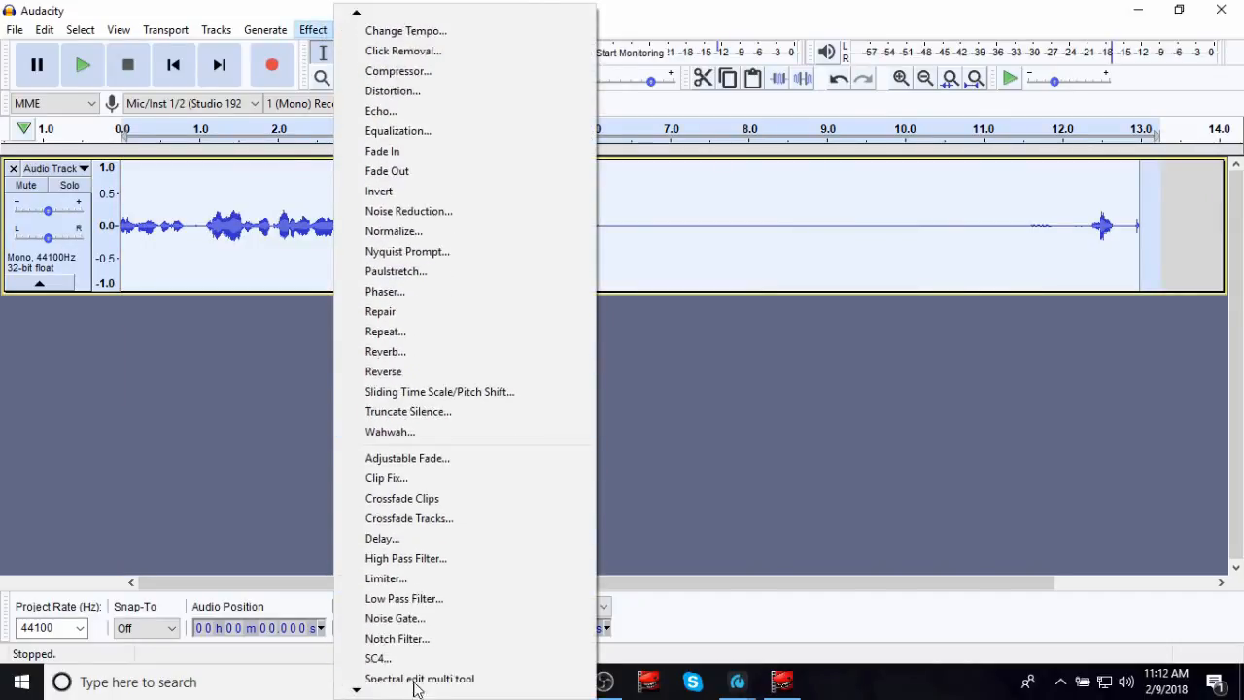
pyautogui.click(394, 618)
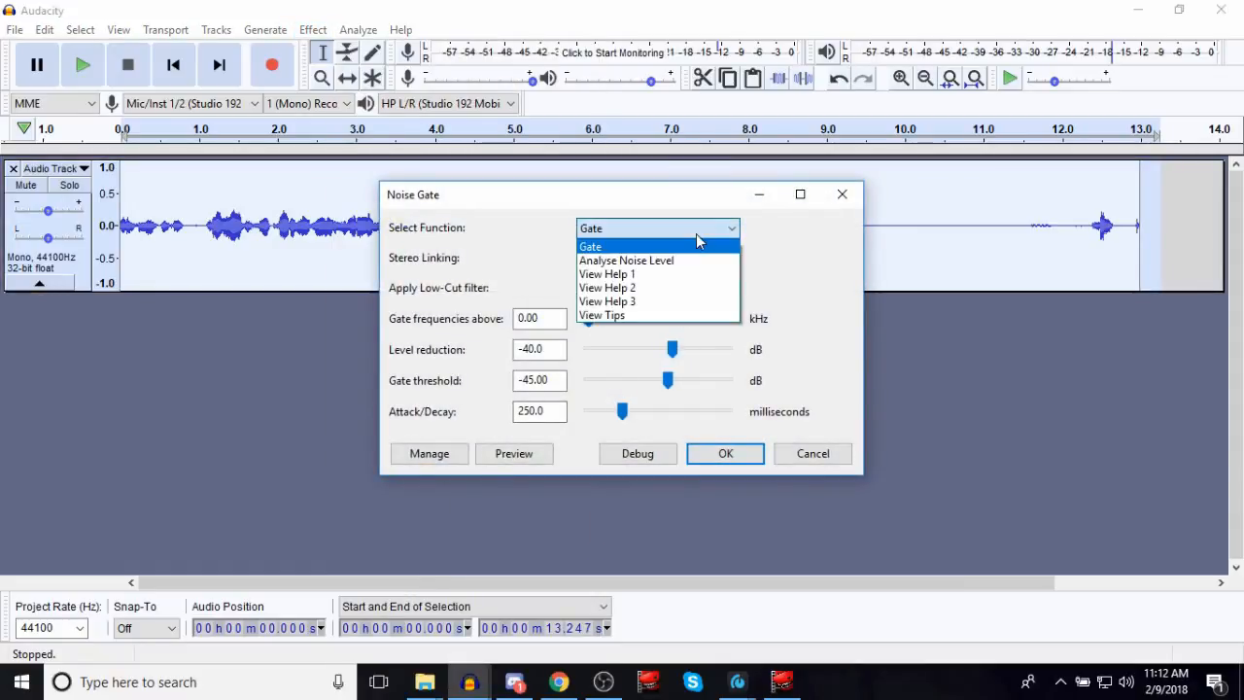
pyautogui.moveTo(690, 231)
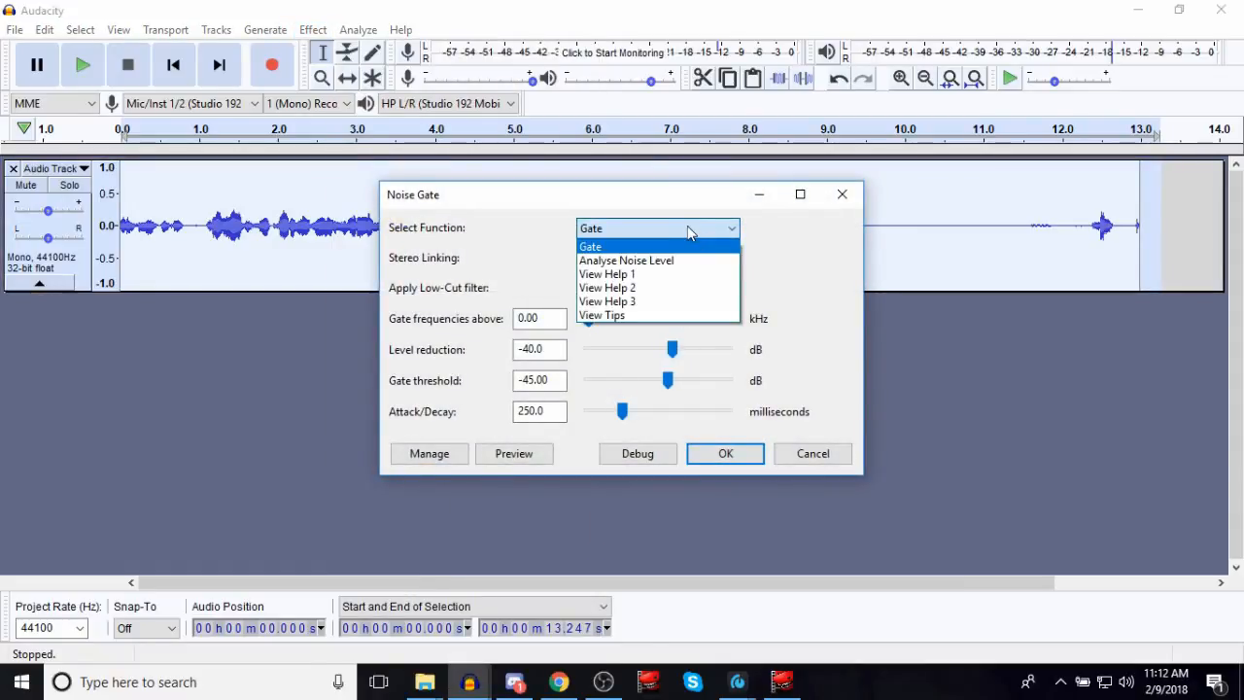
pyautogui.click(591, 246)
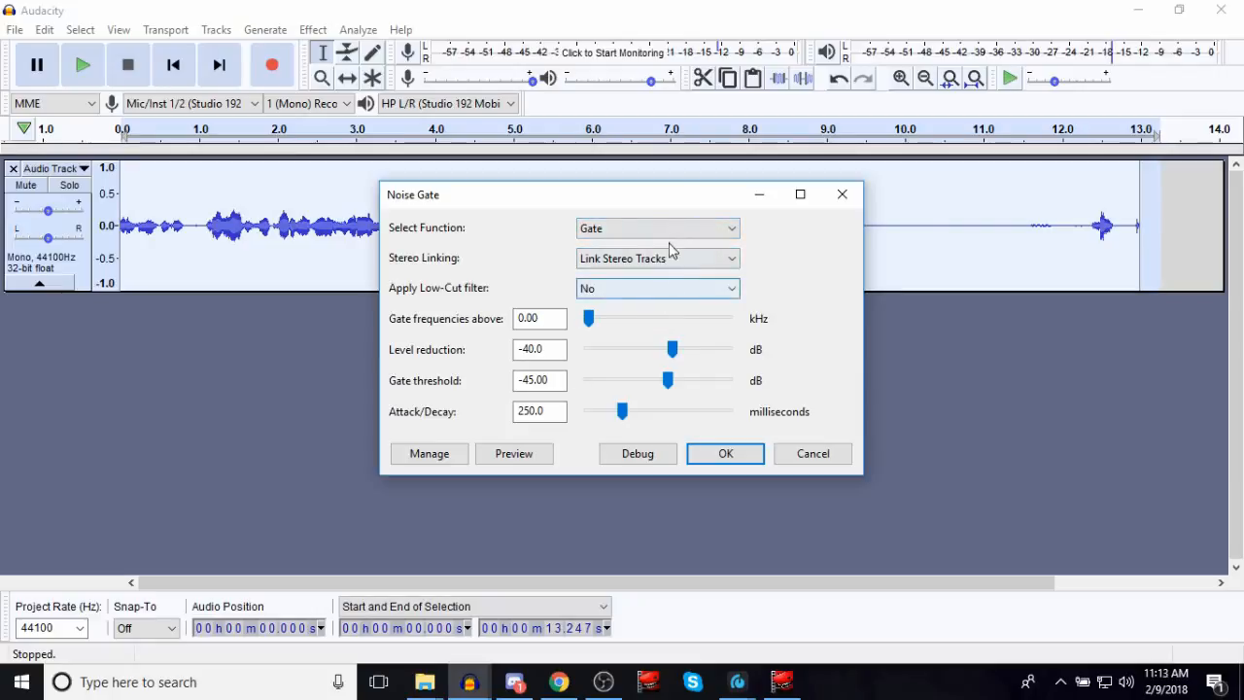
pyautogui.click(656, 227)
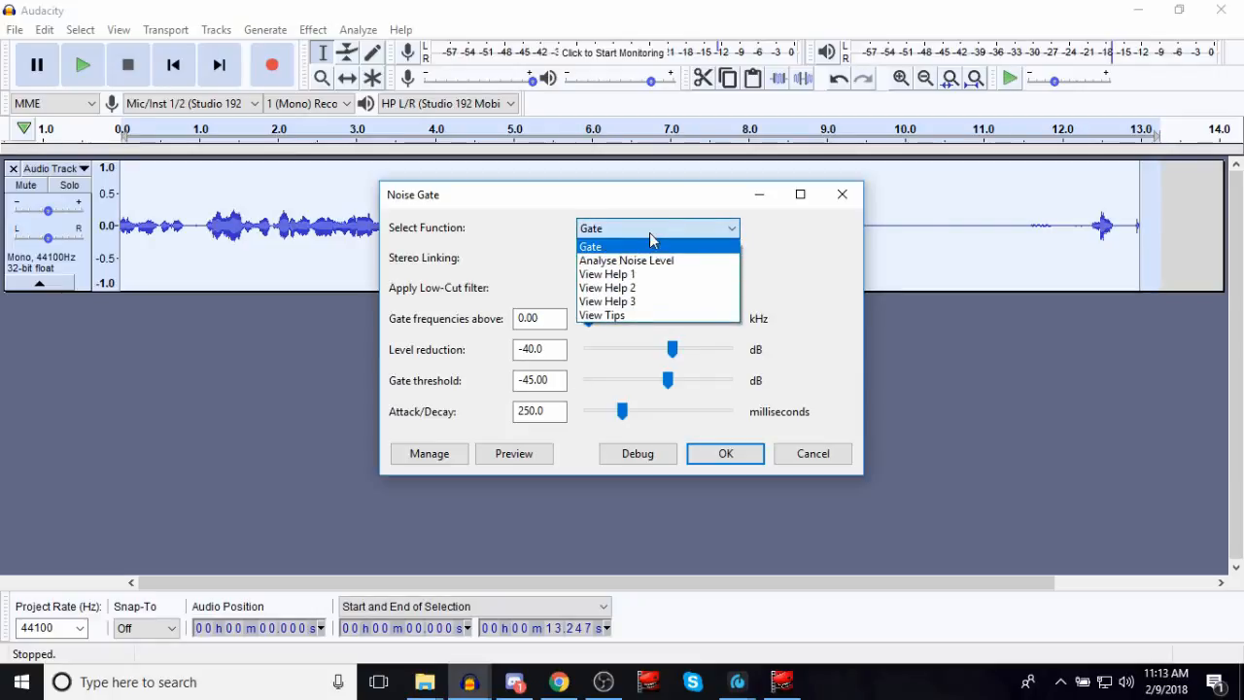
pyautogui.click(590, 246)
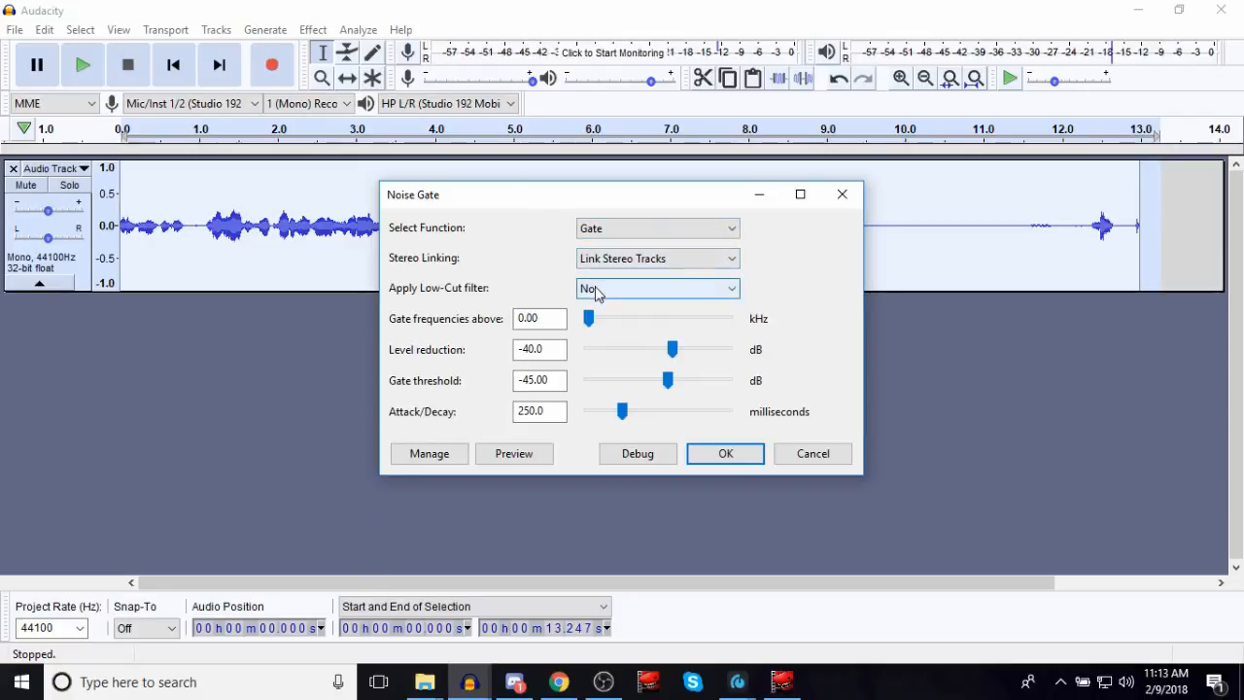
pyautogui.click(656, 287)
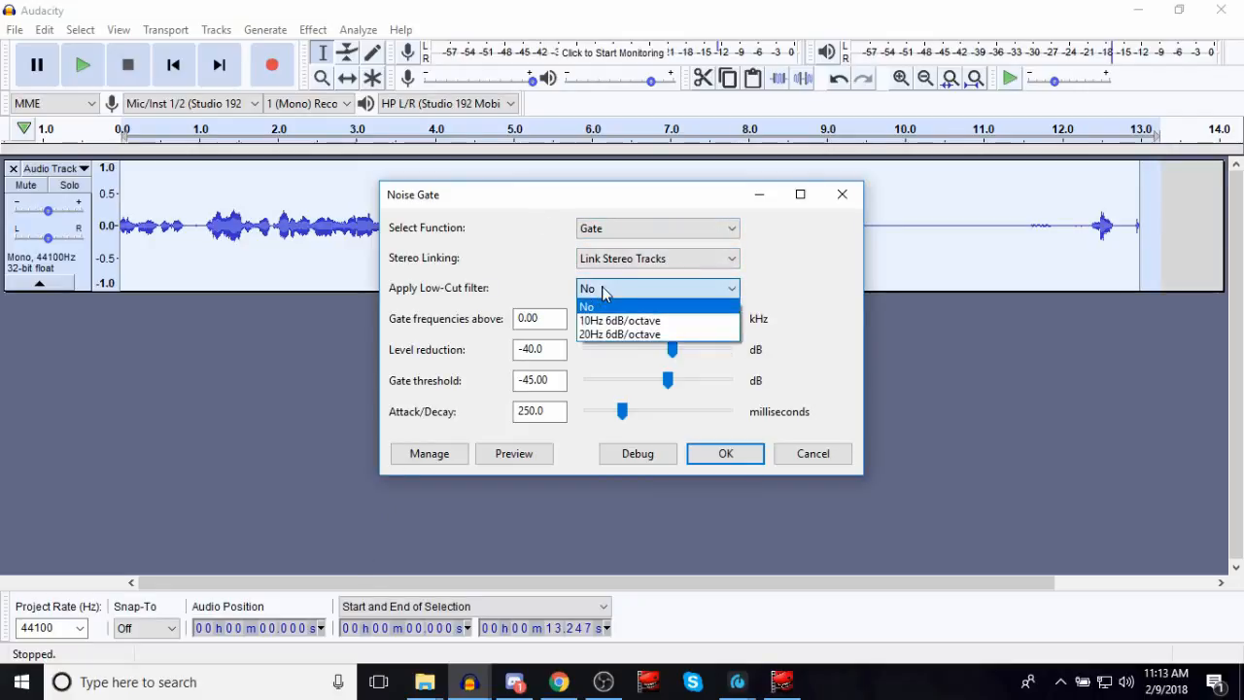
pyautogui.click(587, 306)
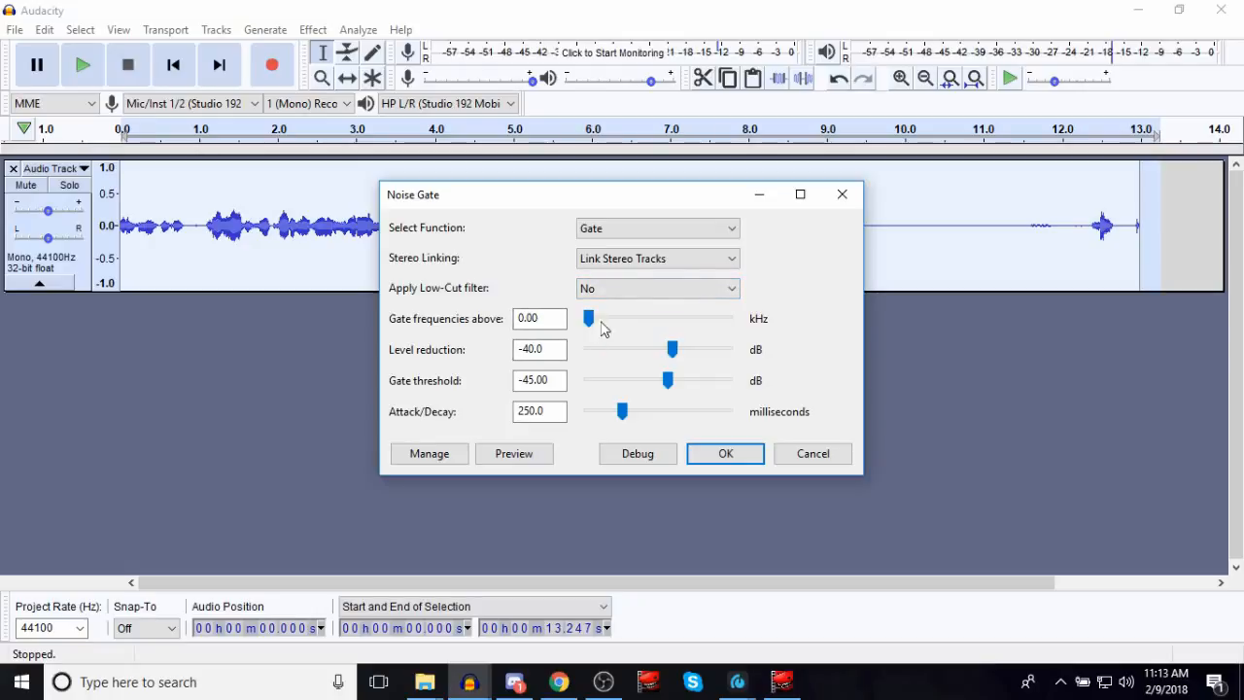
pyautogui.moveTo(625, 320)
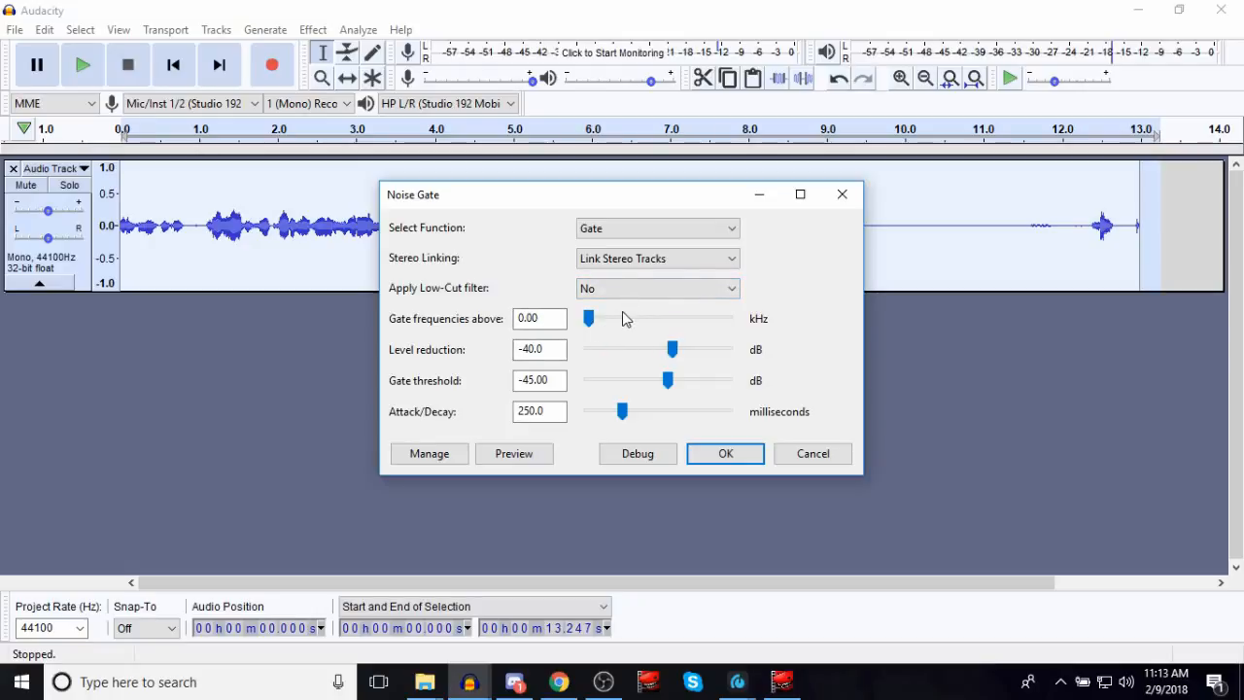
pyautogui.moveTo(624, 323)
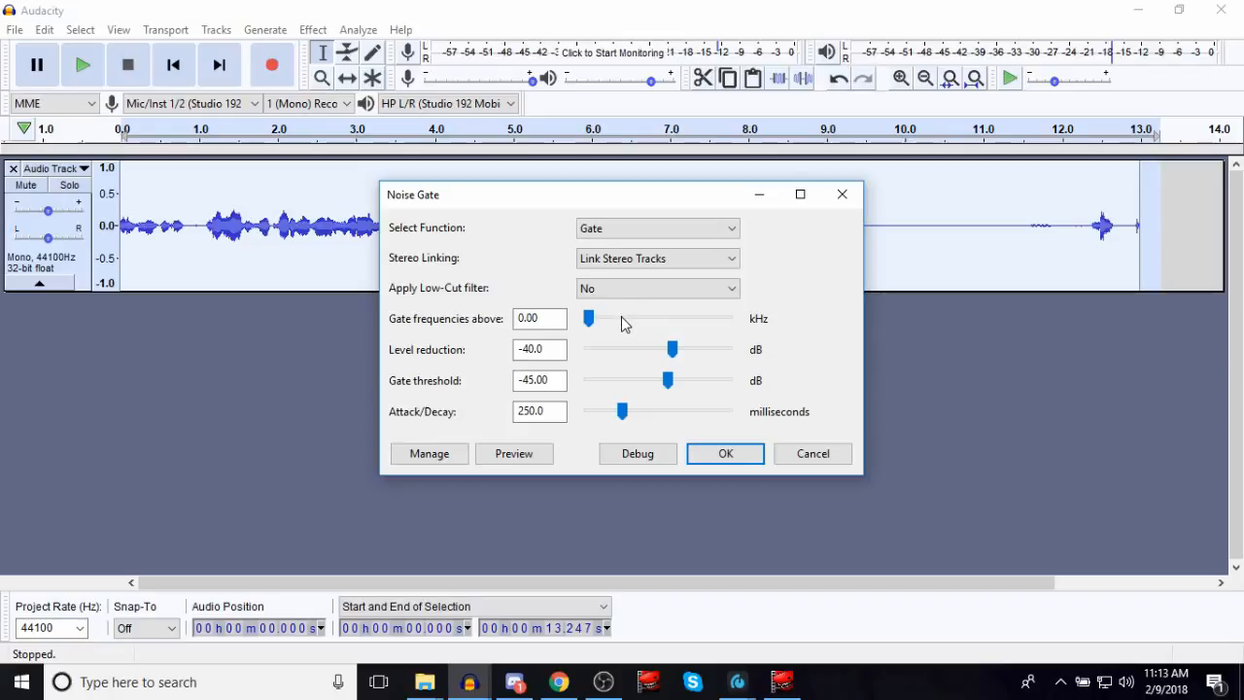
pyautogui.moveTo(612, 324)
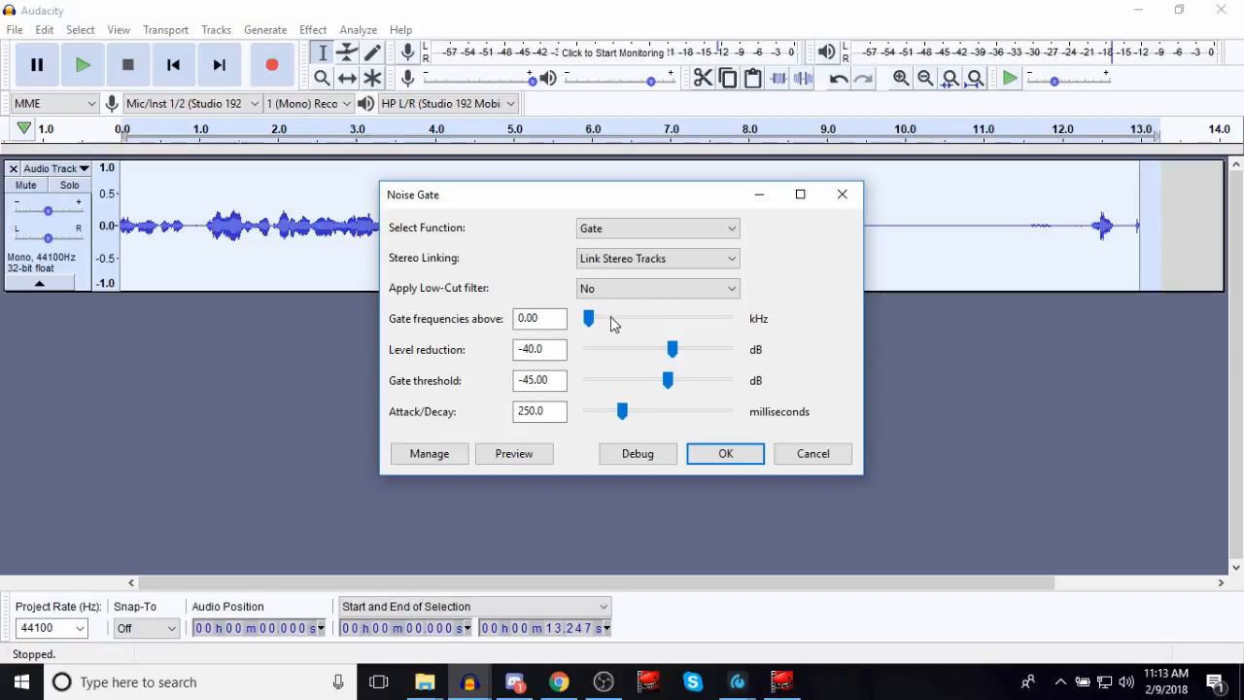
pyautogui.moveTo(612, 333)
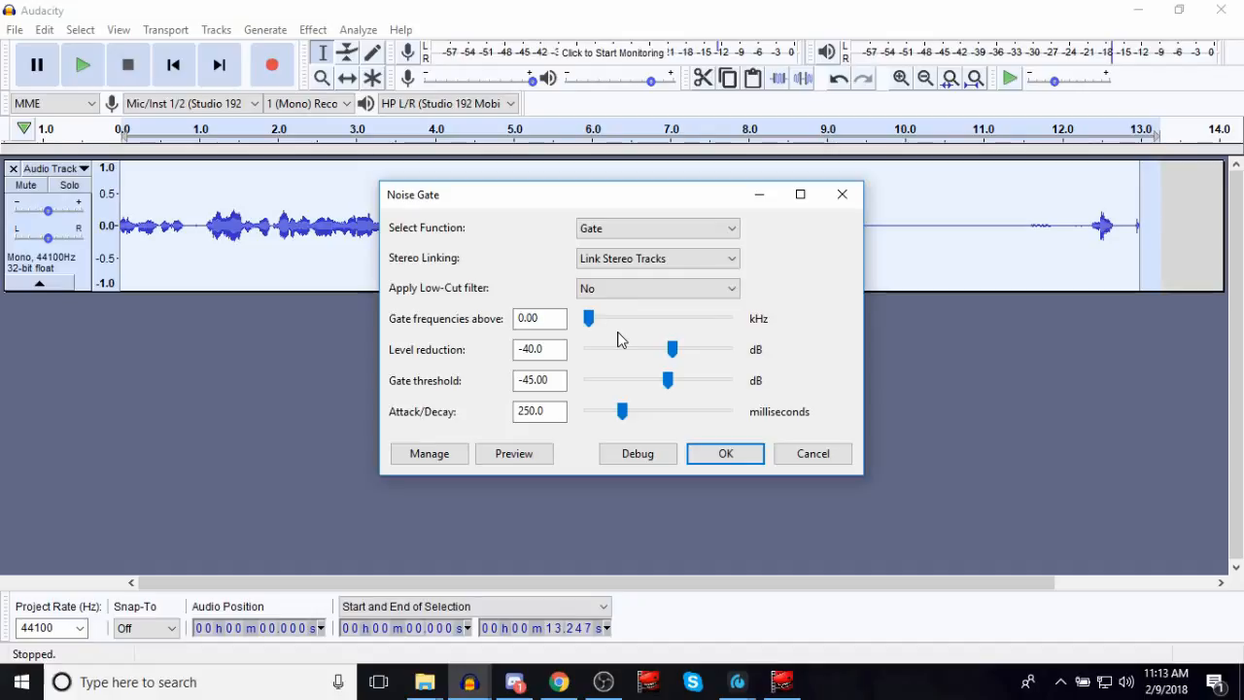
pyautogui.moveTo(607, 320)
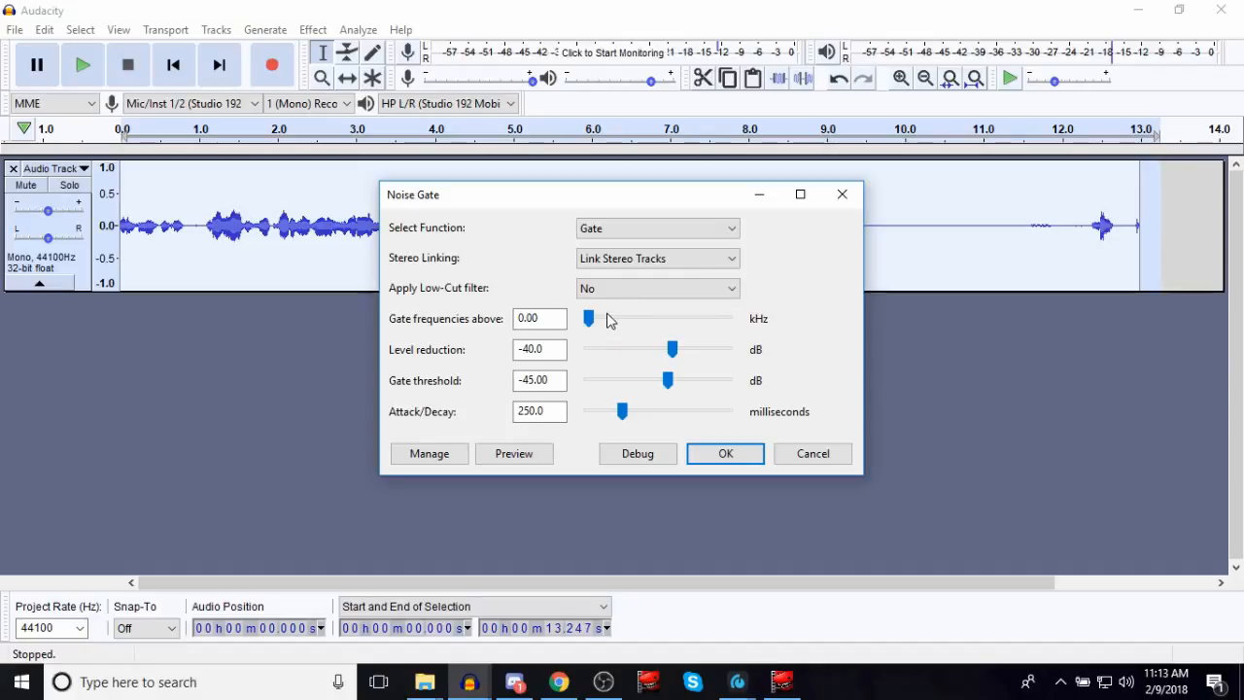
pyautogui.moveTo(697, 330)
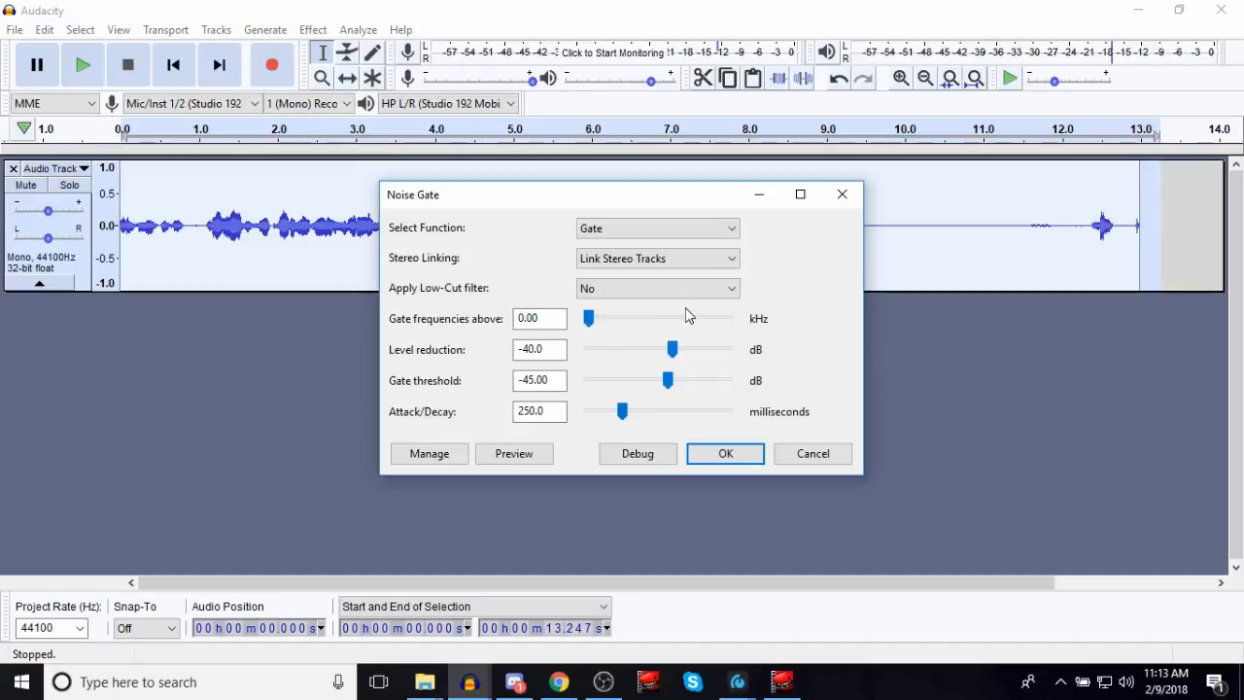
pyautogui.moveTo(678, 319)
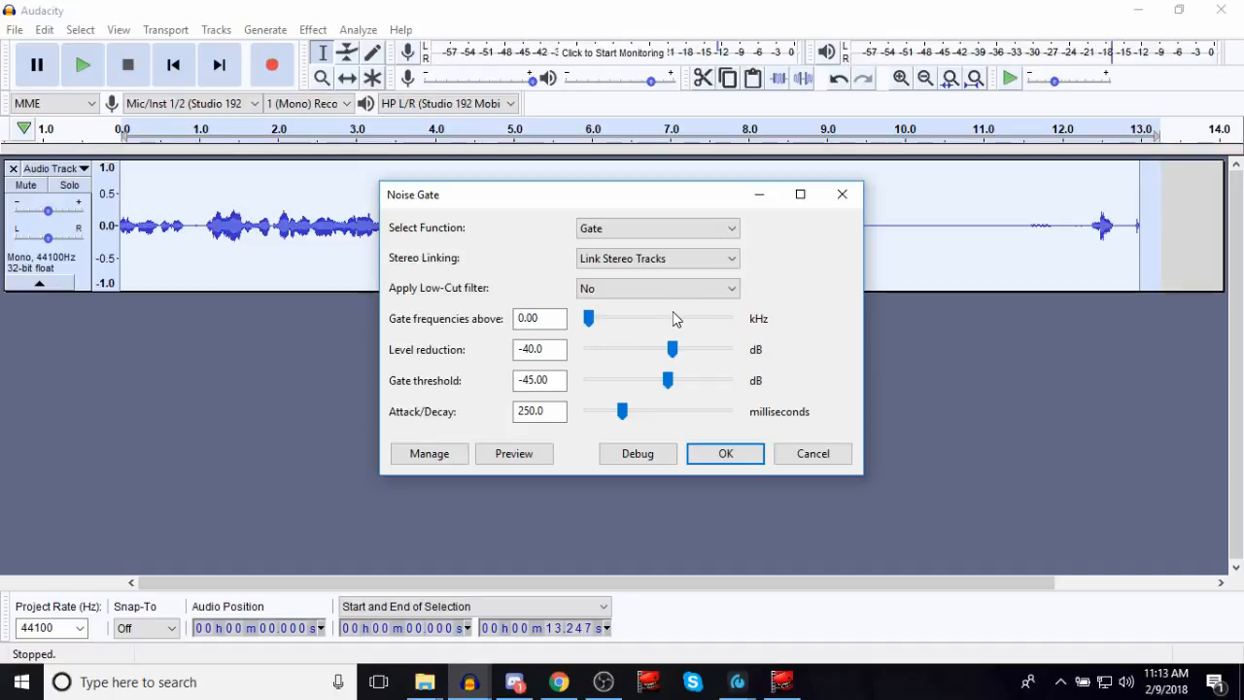
pyautogui.moveTo(598, 380)
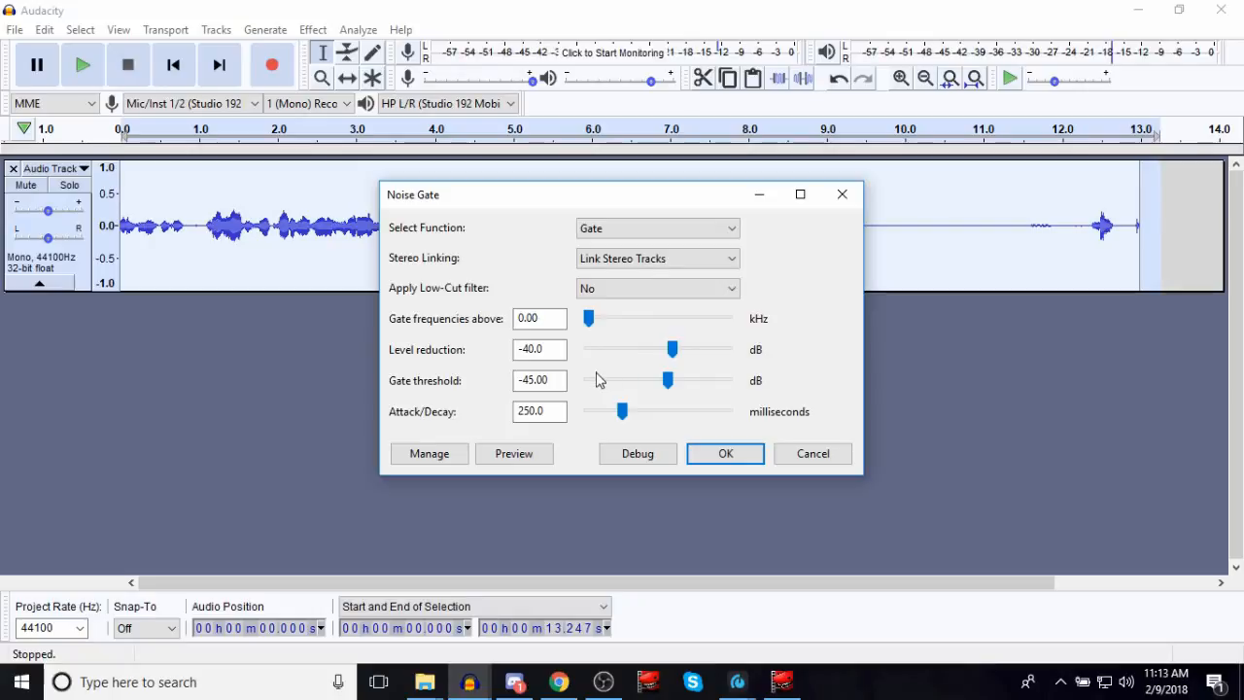
pyautogui.moveTo(442, 401)
pyautogui.write('-4')
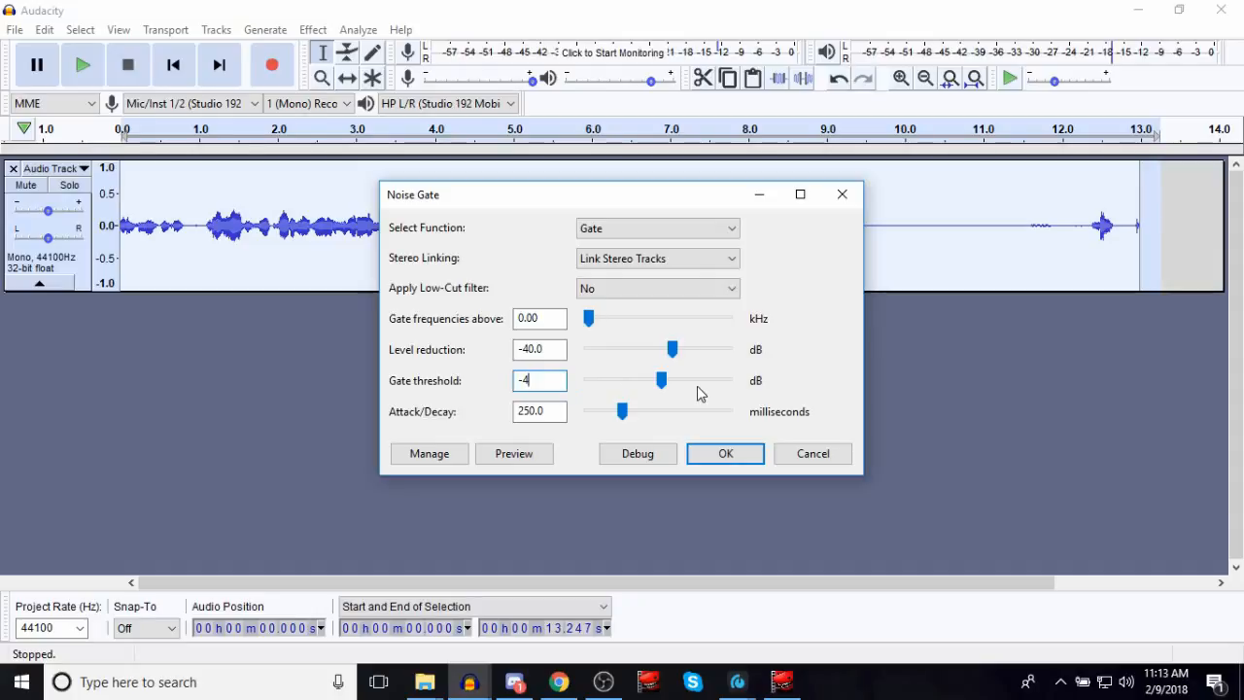
# Apply Noise Gate with a -40 dB threshold, then reopen the Noise Gate dialog
pyautogui.click(725, 453)
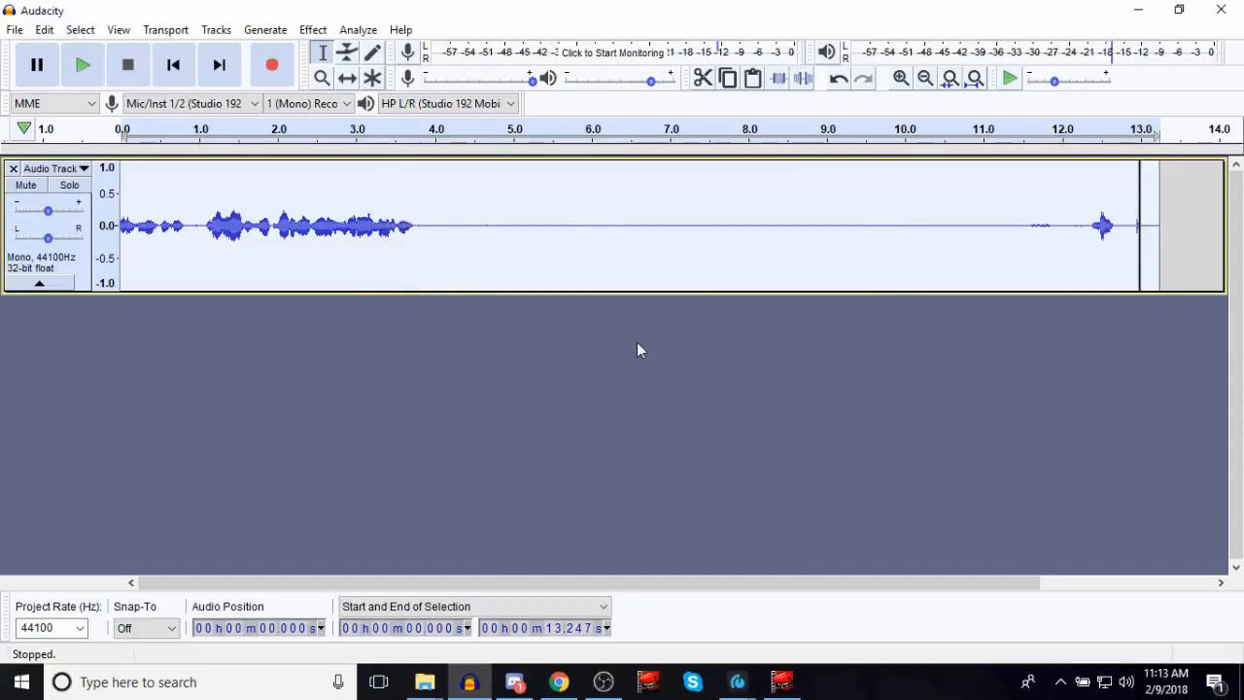
pyautogui.click(312, 29)
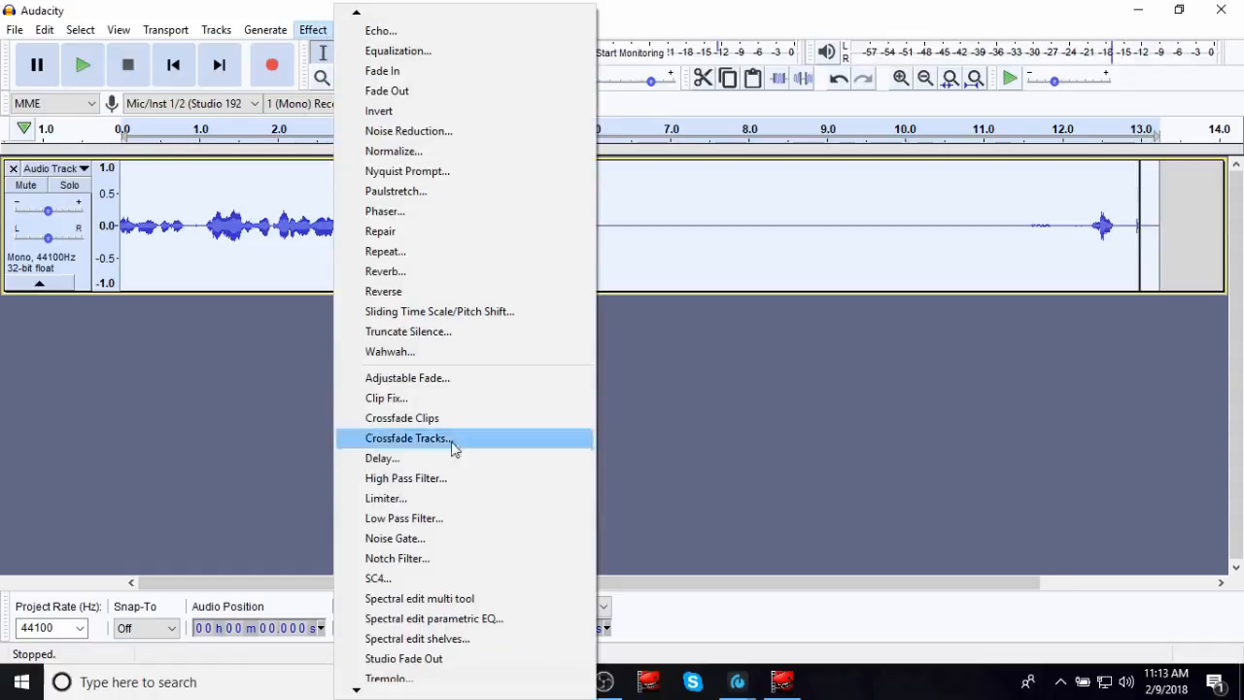
pyautogui.click(395, 538)
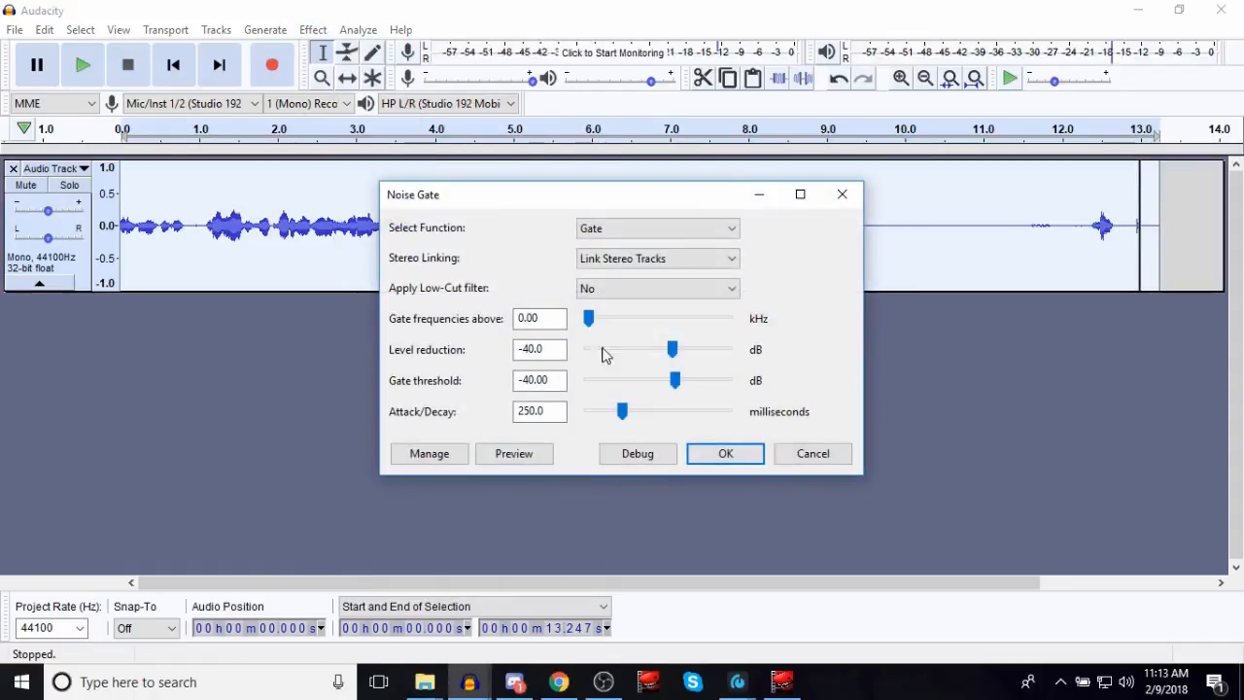
pyautogui.moveTo(688, 381)
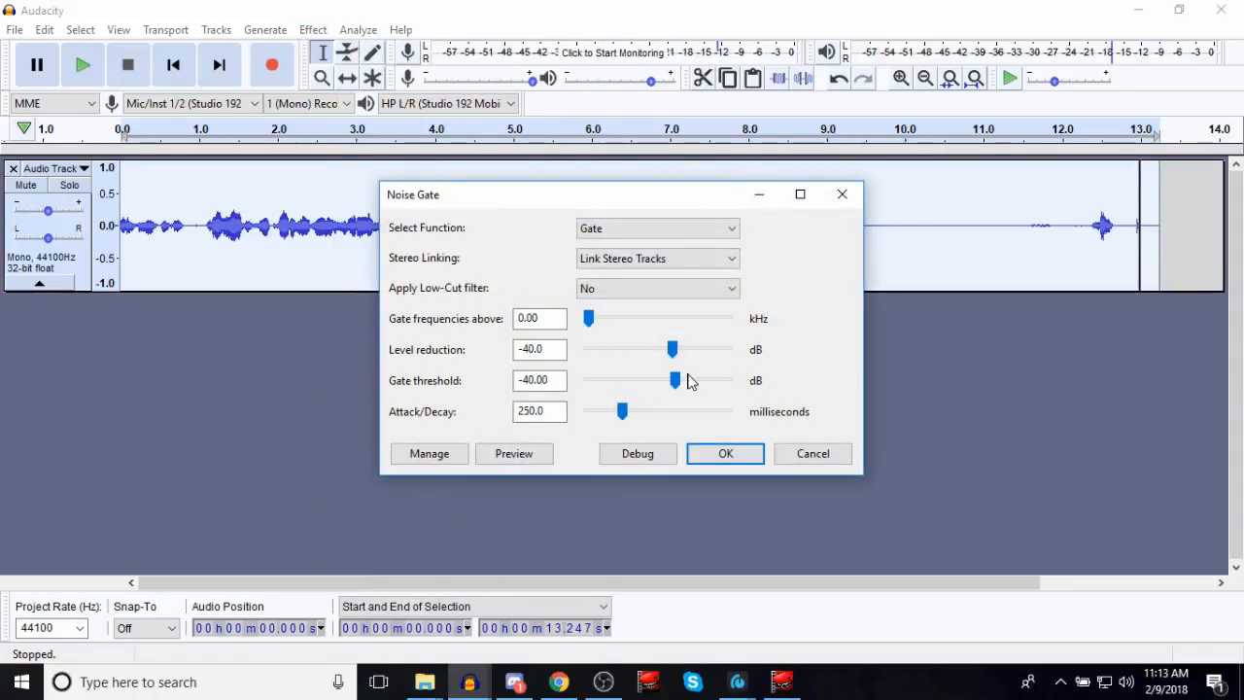
pyautogui.click(539, 349)
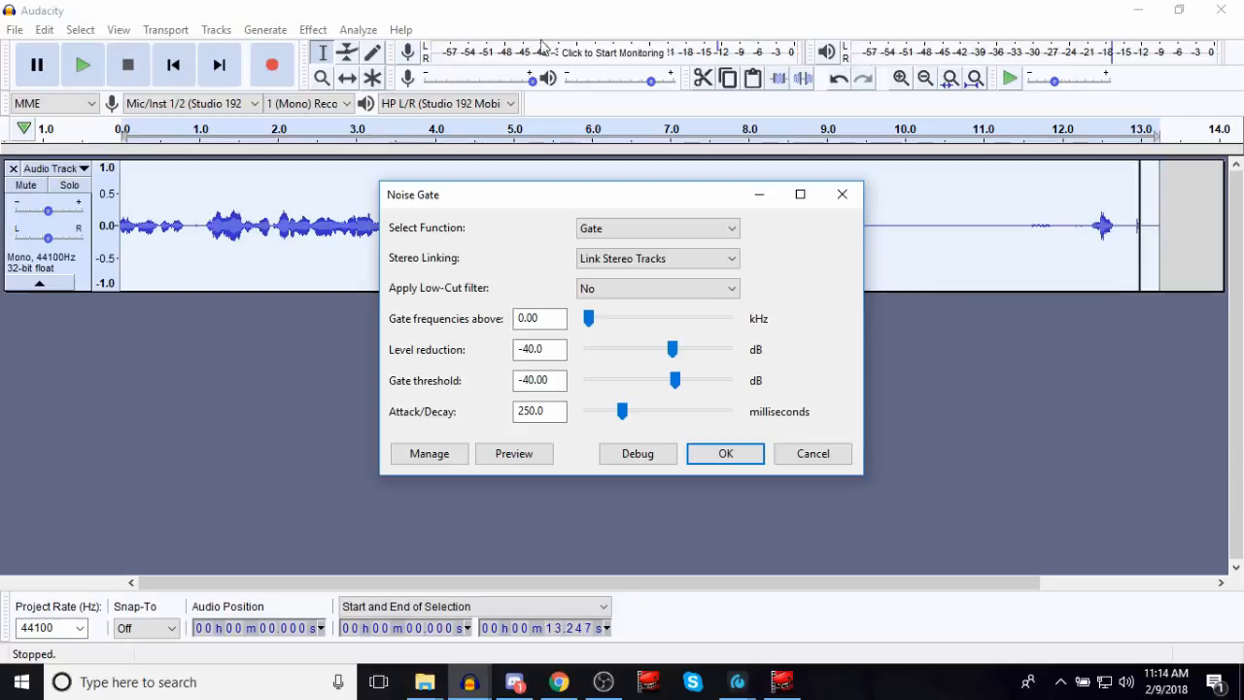
pyautogui.moveTo(459, 52)
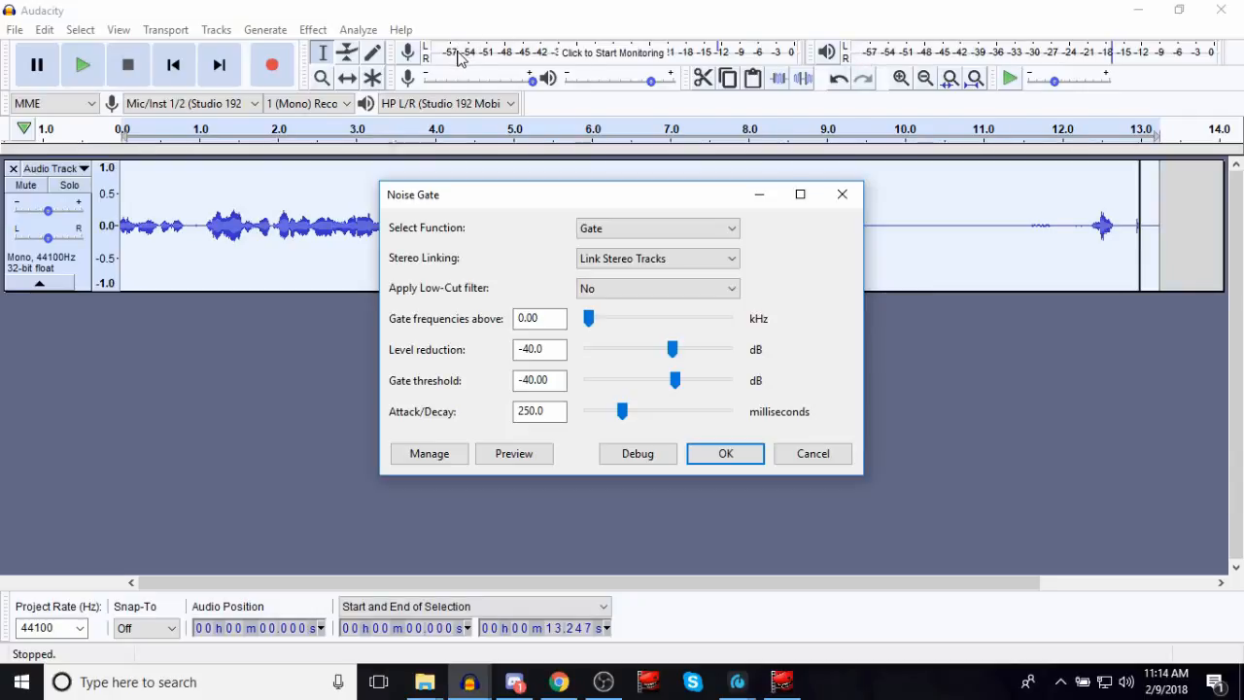
pyautogui.moveTo(680, 374)
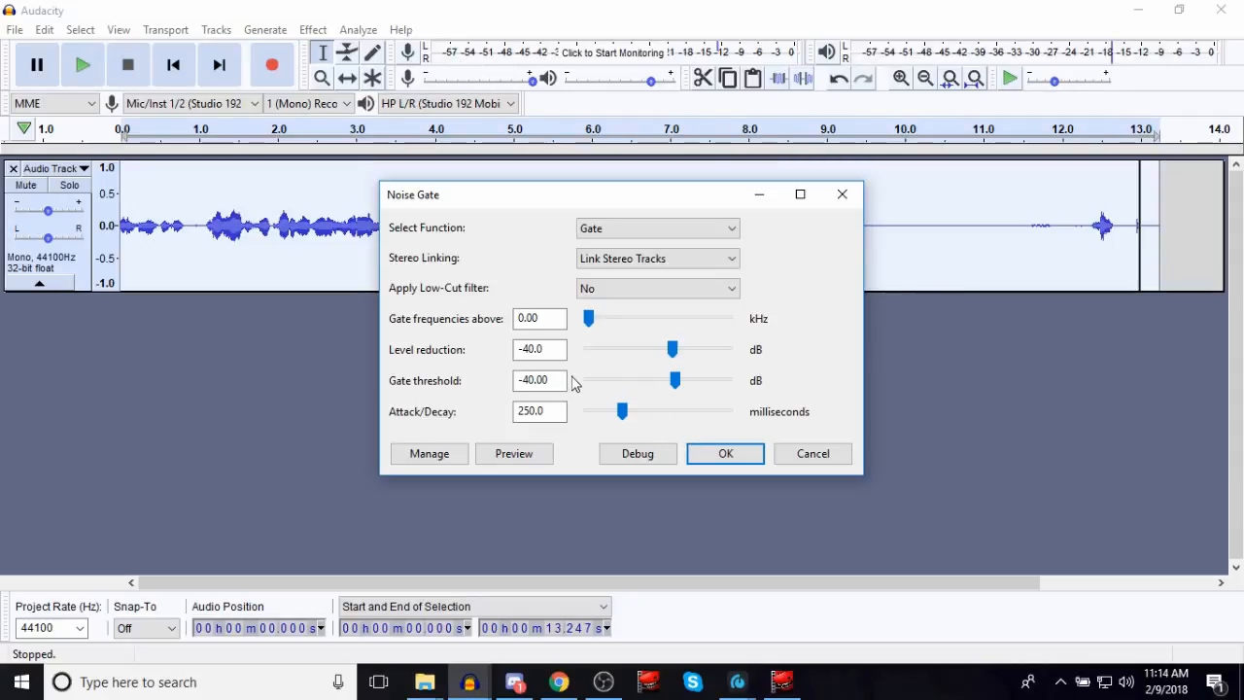
pyautogui.moveTo(583, 379)
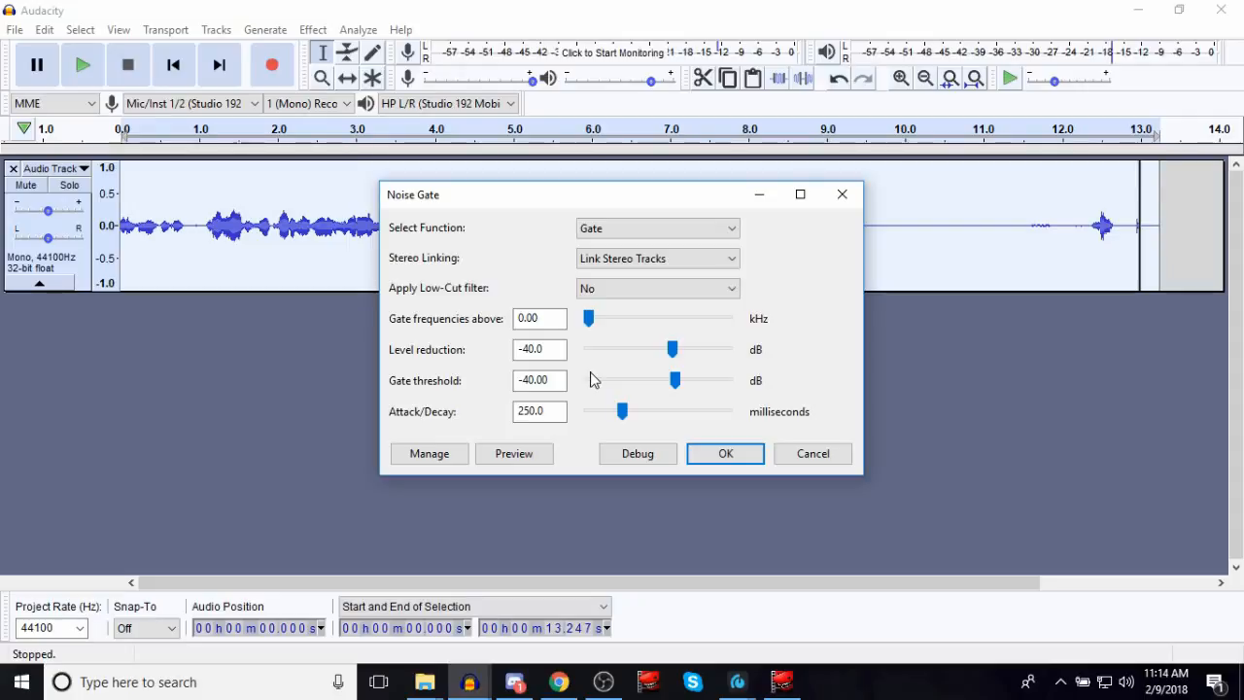
pyautogui.moveTo(1083, 143)
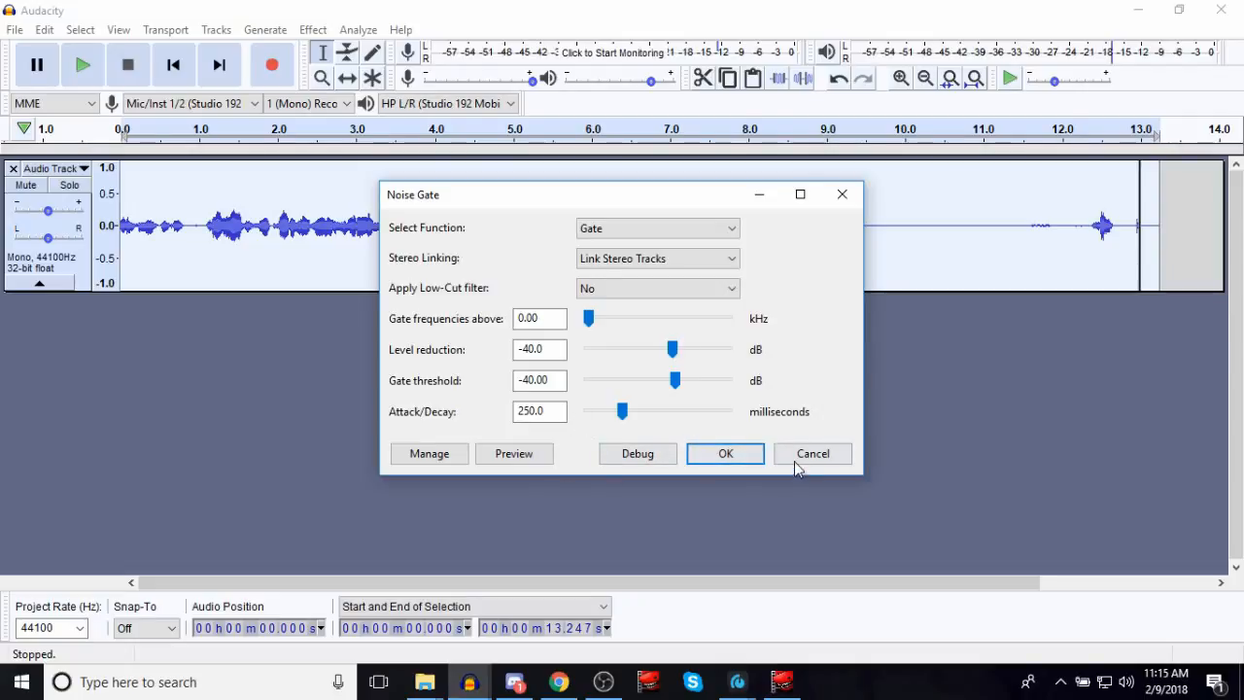
pyautogui.click(44, 29)
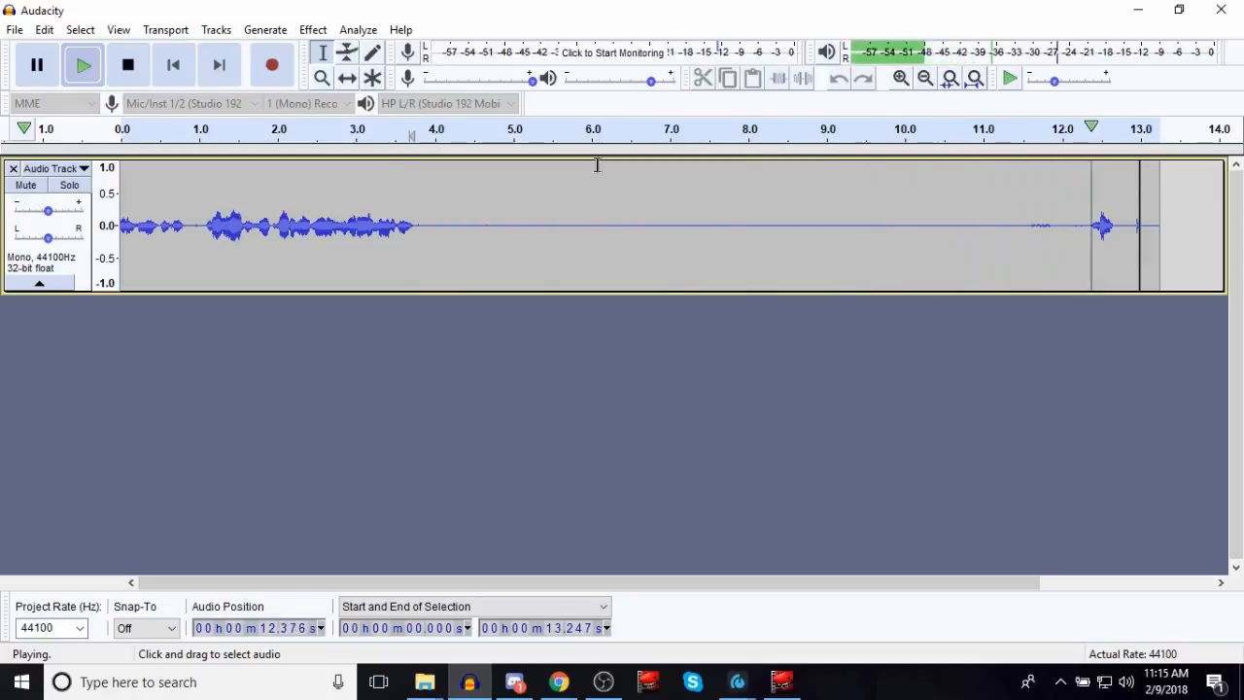
# Stop playback of the gated voice recording, leaving the track idle
pyautogui.click(127, 64)
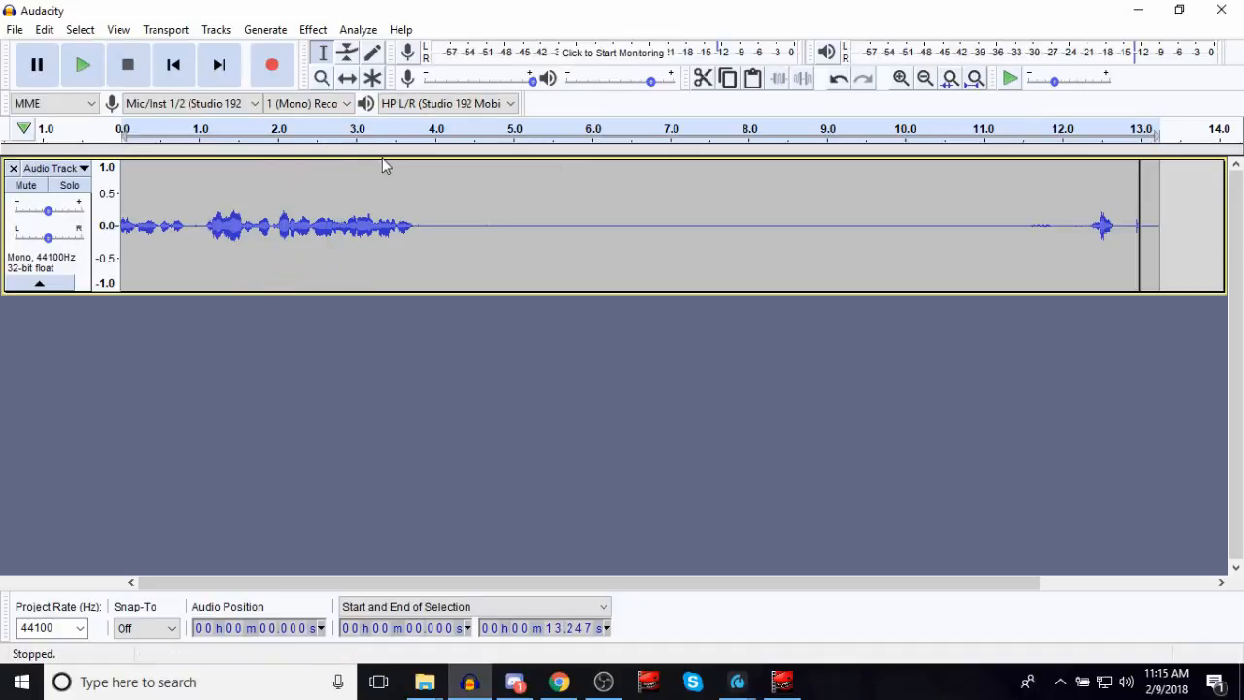
pyautogui.moveTo(541, 205)
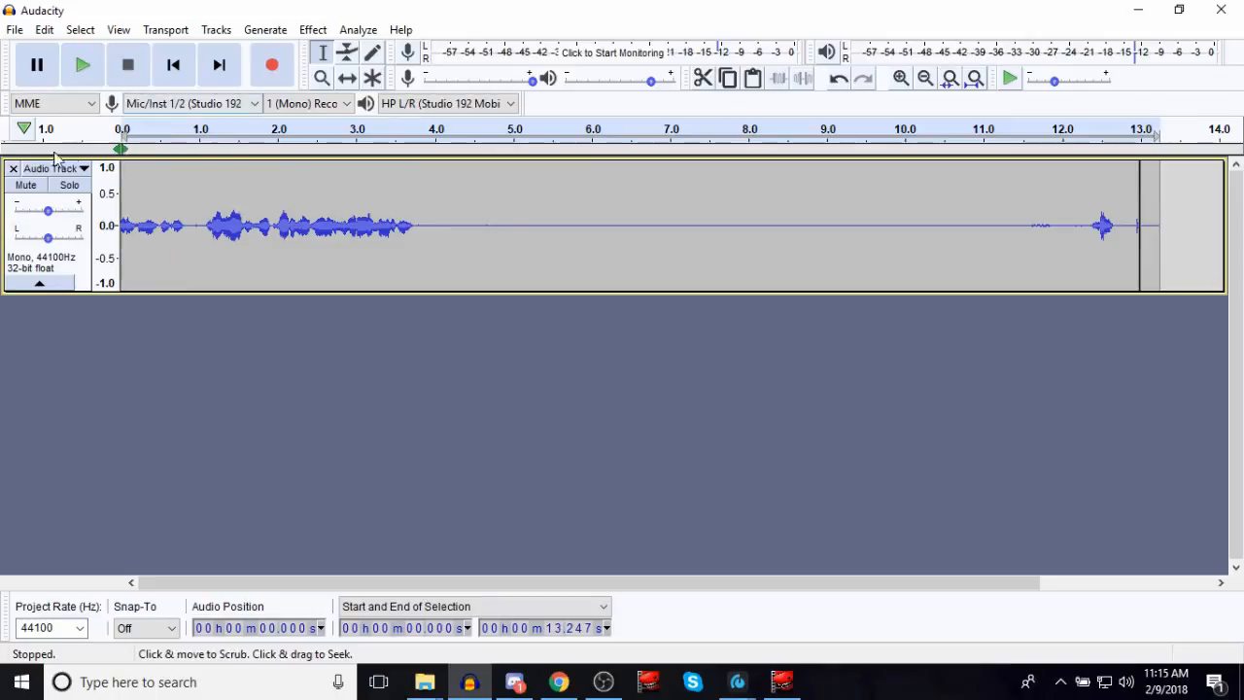
pyautogui.click(14, 169)
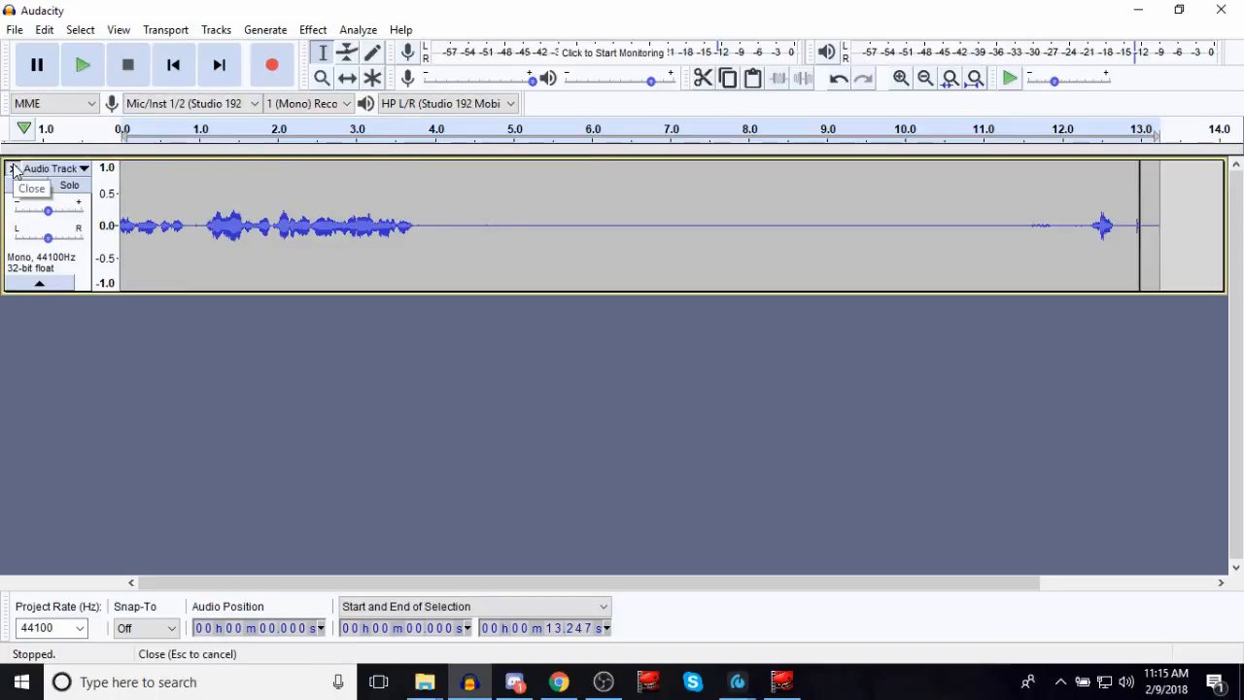